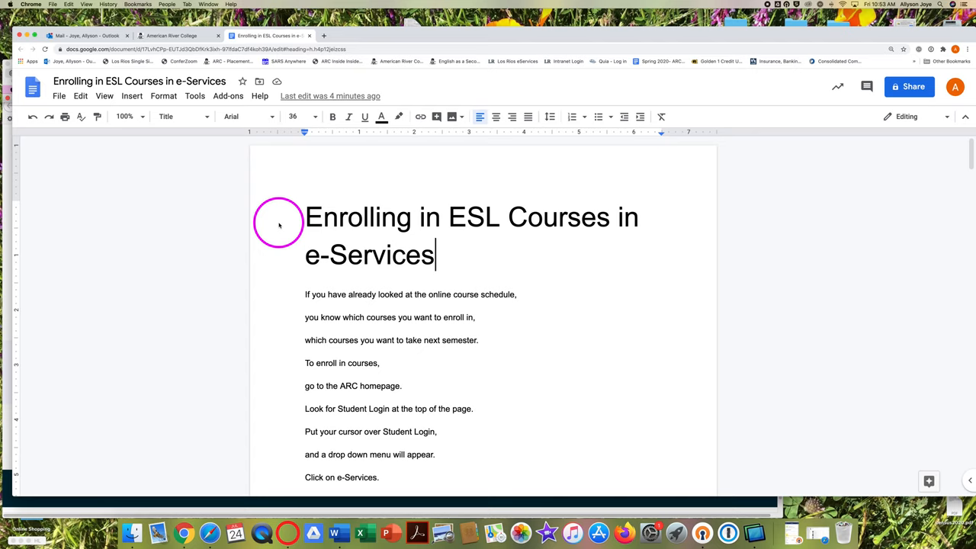
pyautogui.moveTo(281, 220)
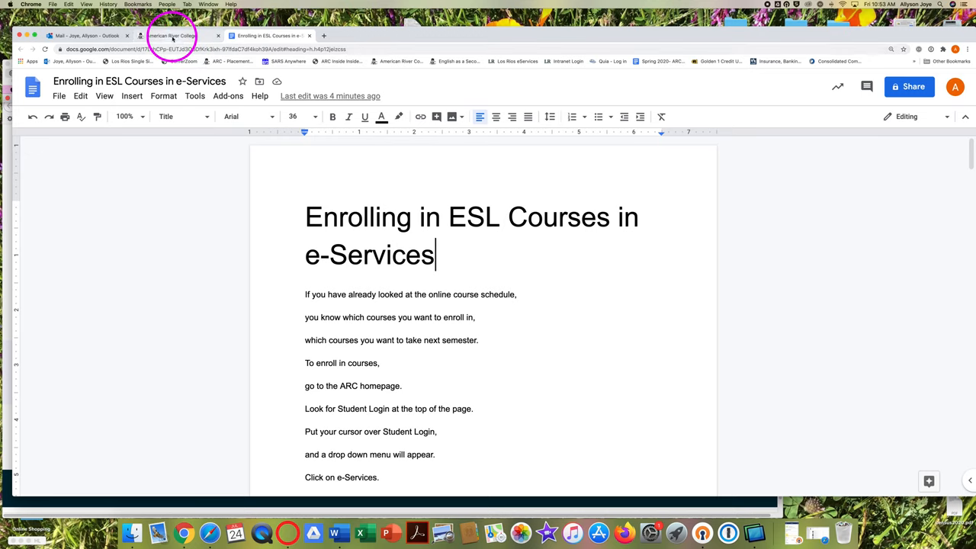
# Step: Switch to the American River College page and reveal the Student Login choices
pyautogui.click(177, 35)
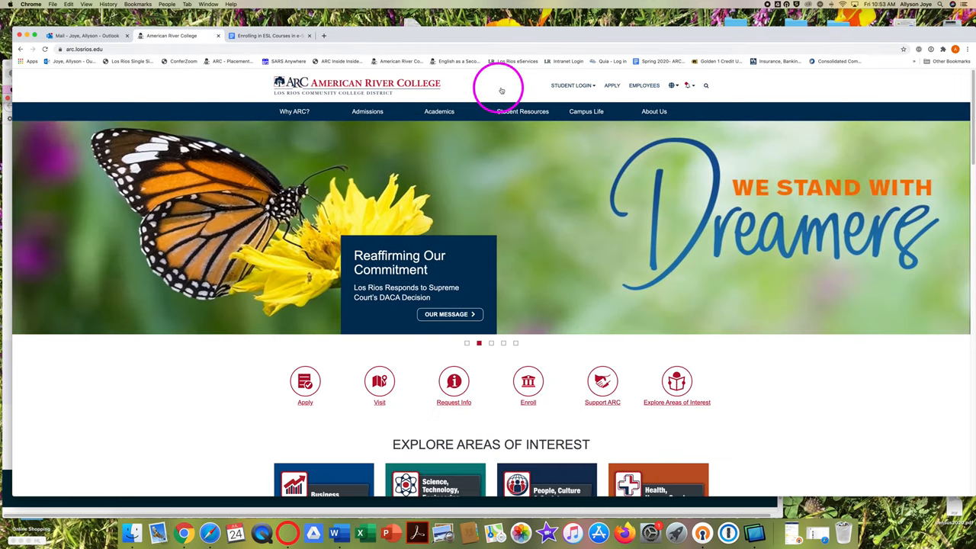
pyautogui.click(572, 85)
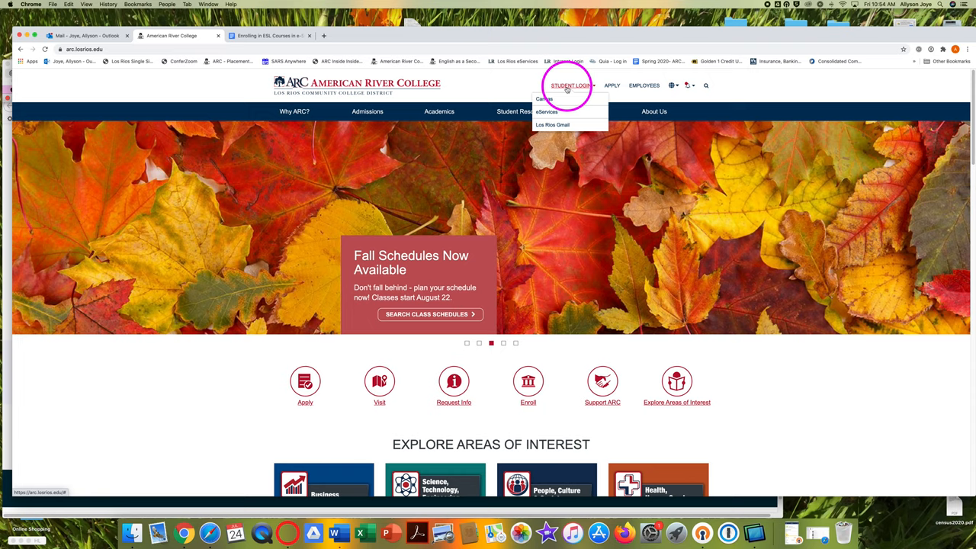
pyautogui.moveTo(552, 113)
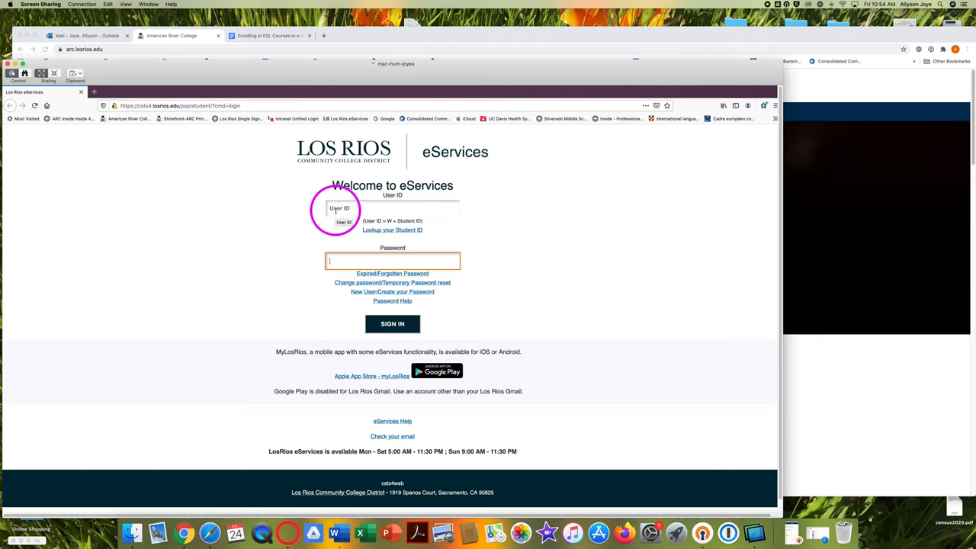
# Step: Sign in to Los Rios eServices with the W student ID and password
pyautogui.write('W')
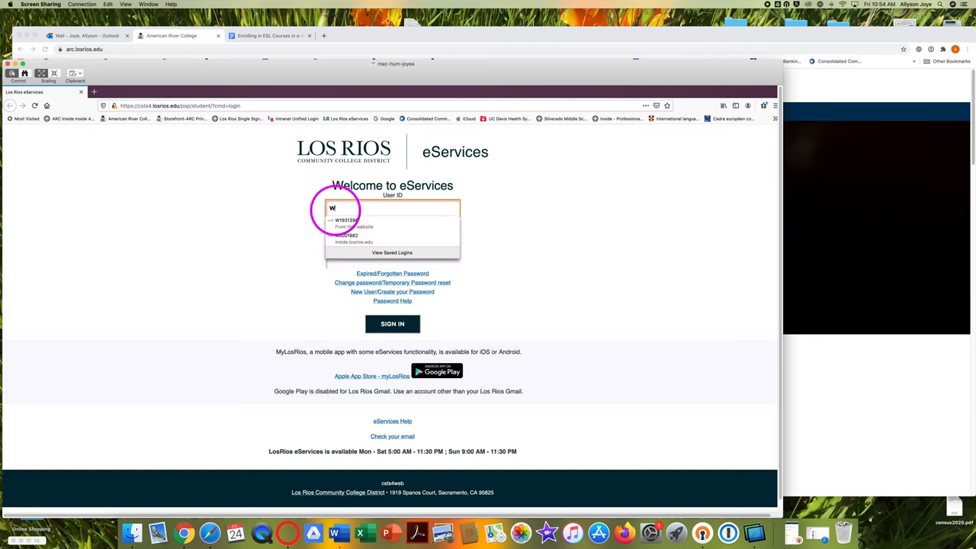
pyautogui.write('1931398')
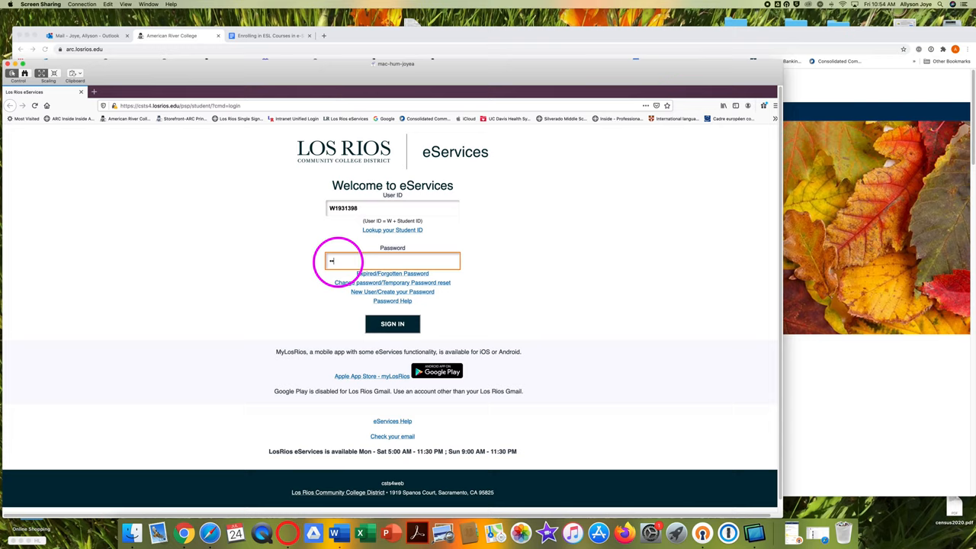
pyautogui.write('password')
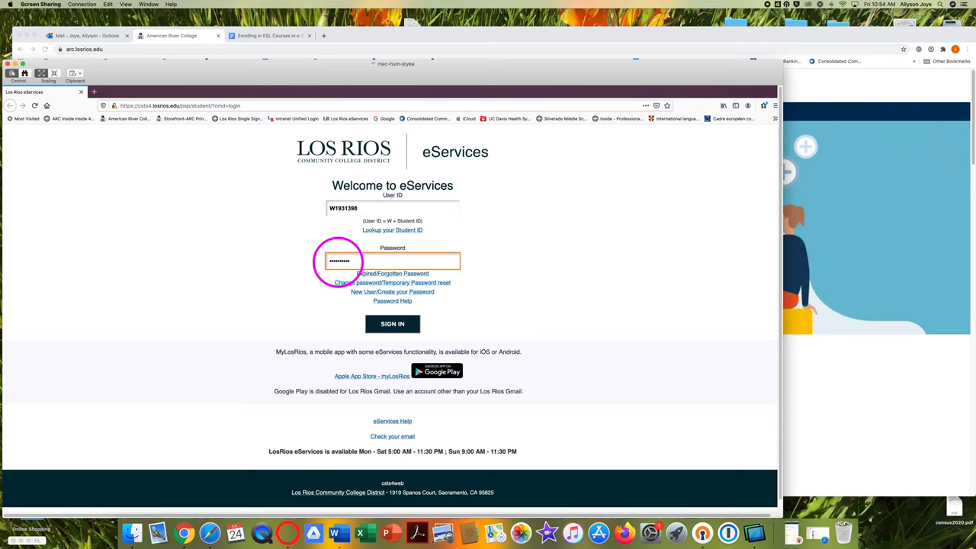
pyautogui.click(392, 324)
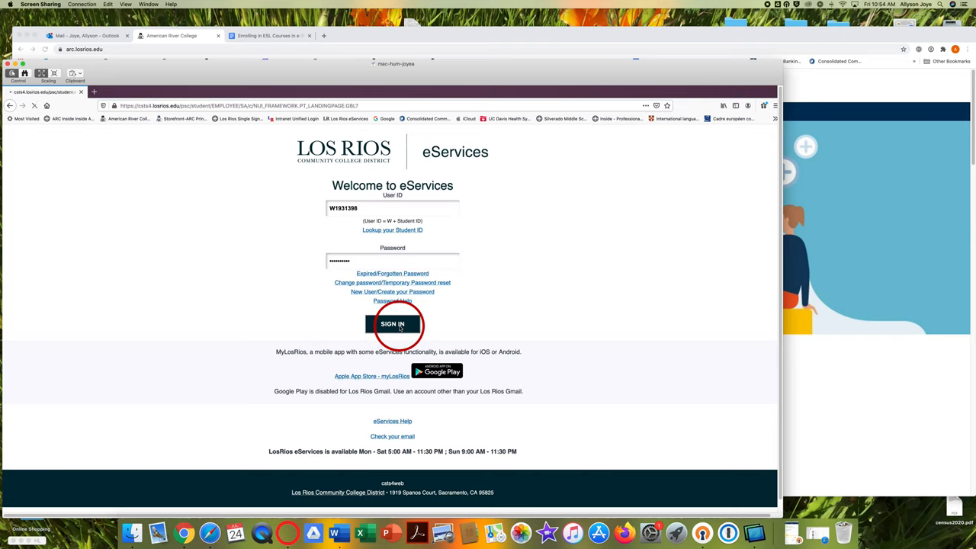
pyautogui.click(392, 323)
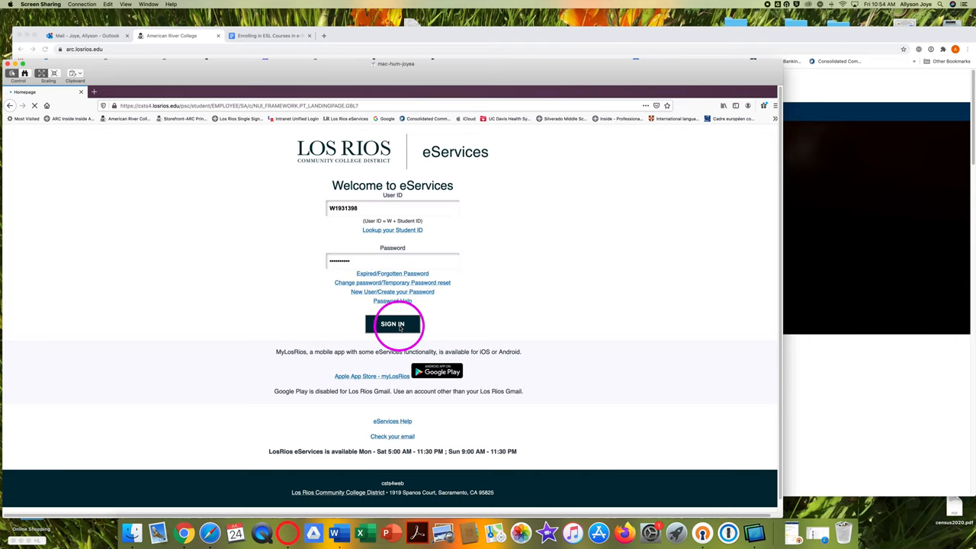
pyautogui.click(392, 323)
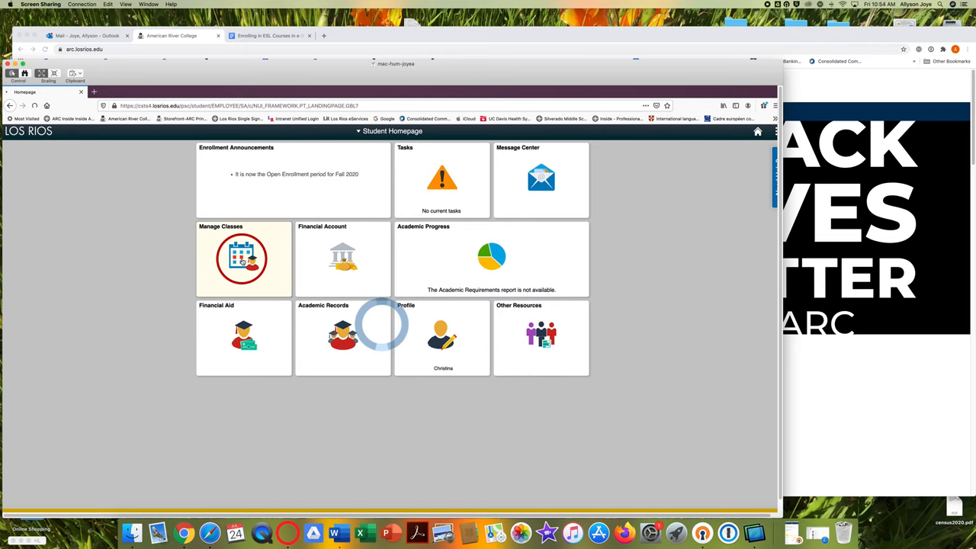
# Step: Go to the Manage Classes area from the Student Homepage
pyautogui.click(241, 257)
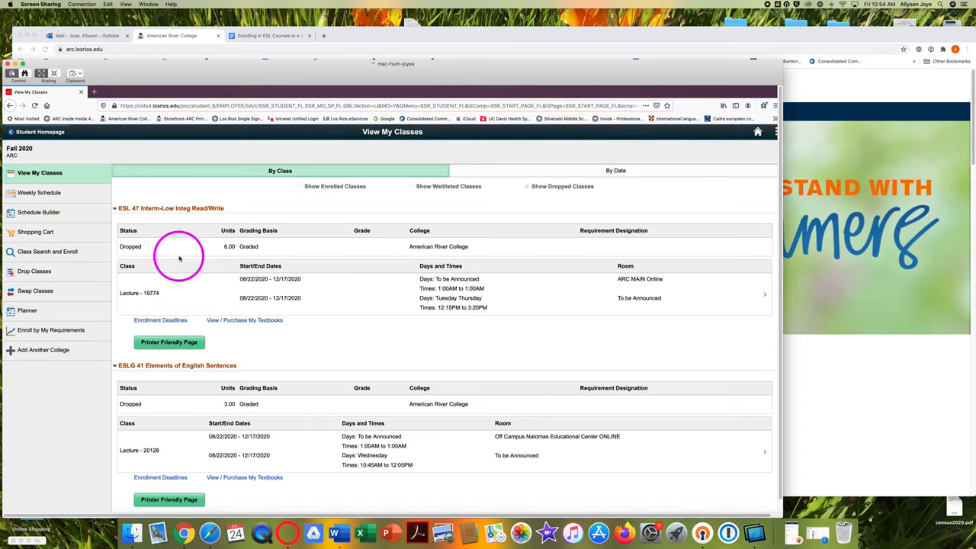
pyautogui.moveTo(30, 256)
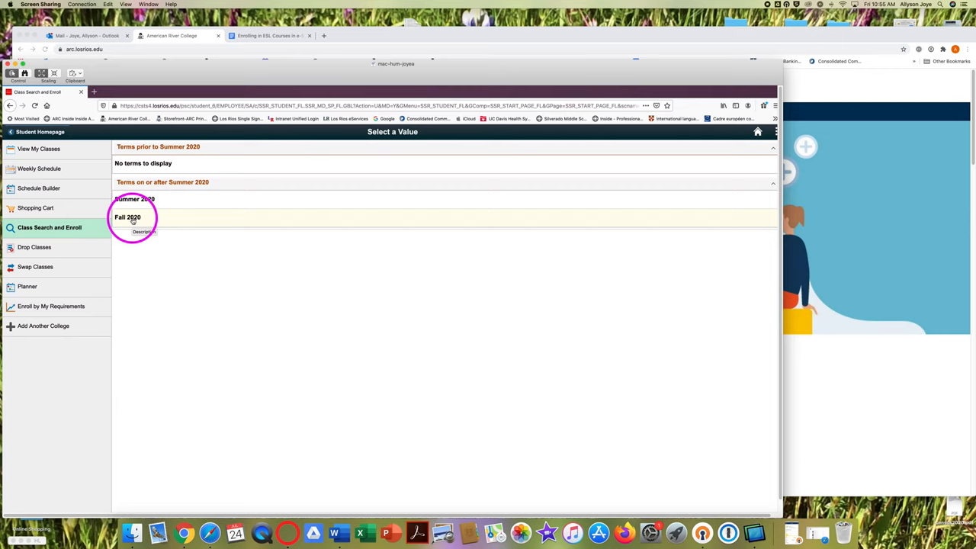
# Step: Search the Fall 2020 term for ESL 47 classes
pyautogui.click(129, 216)
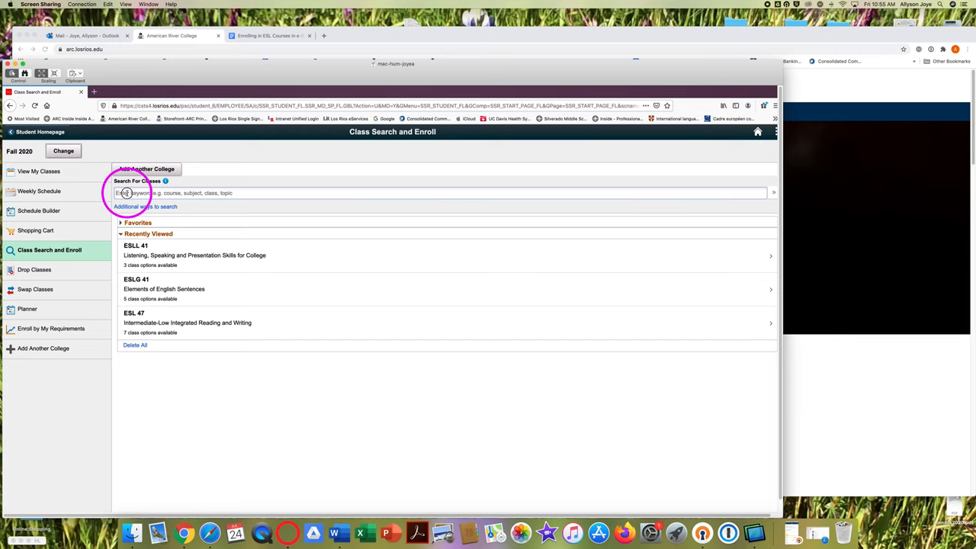
pyautogui.write('E')
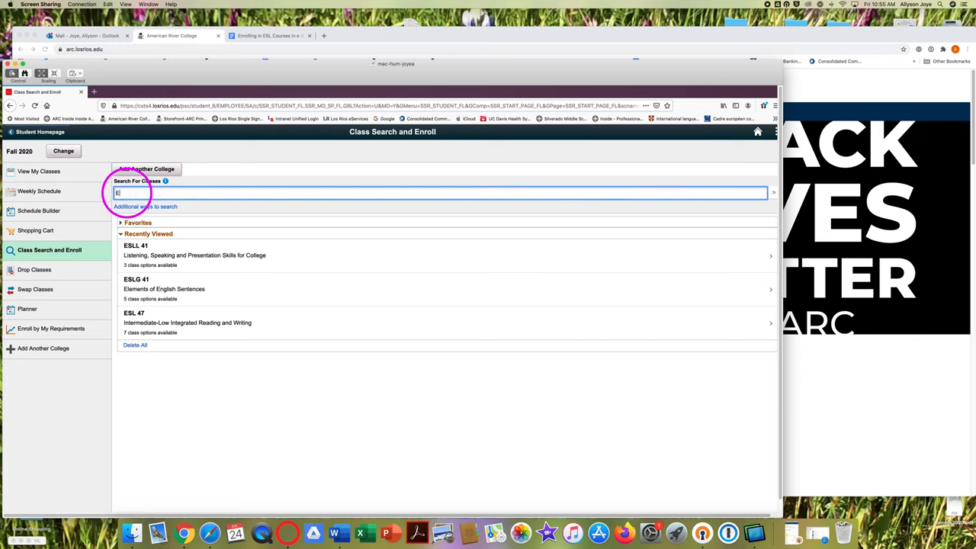
pyautogui.write('ESL 47')
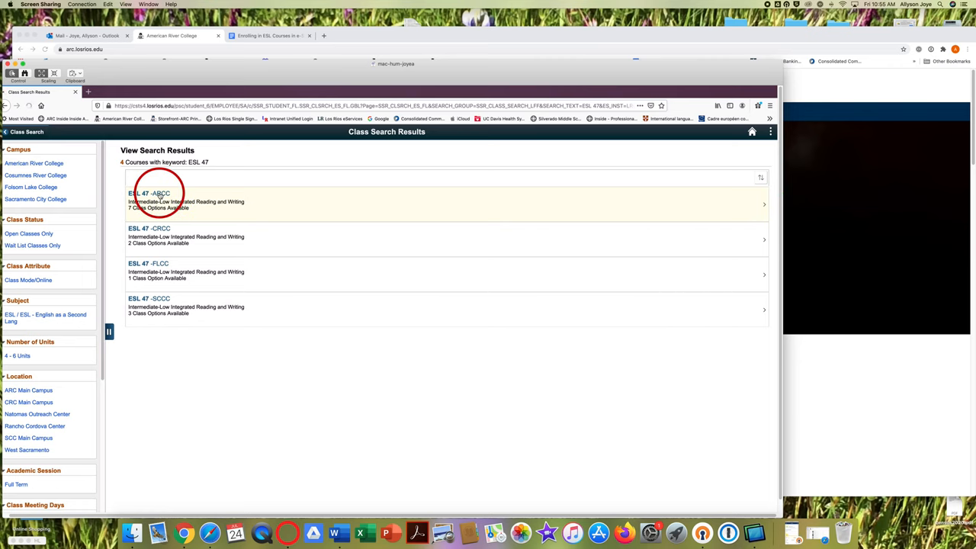
# Step: View the ARC ESL 47 course's class options with open and waitlist seats
pyautogui.click(140, 193)
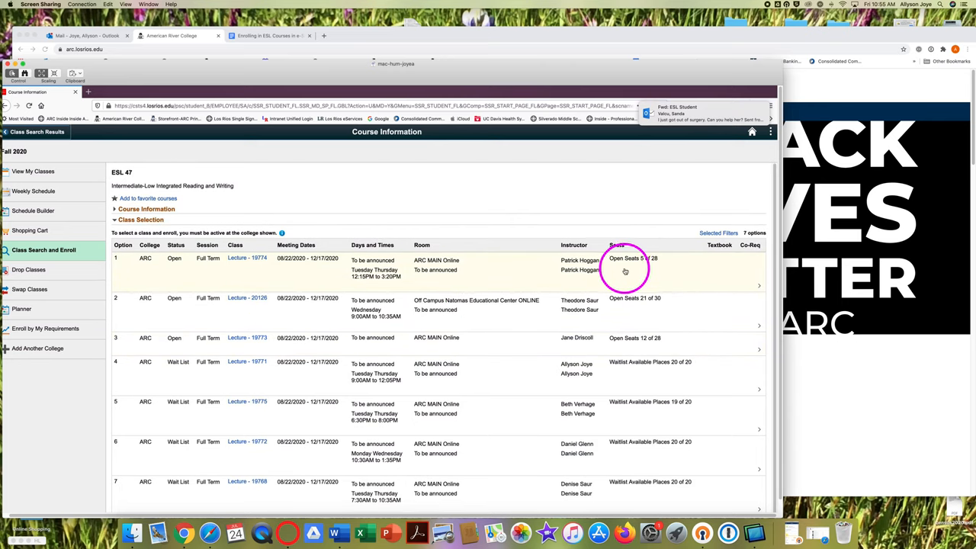
pyautogui.moveTo(617, 342)
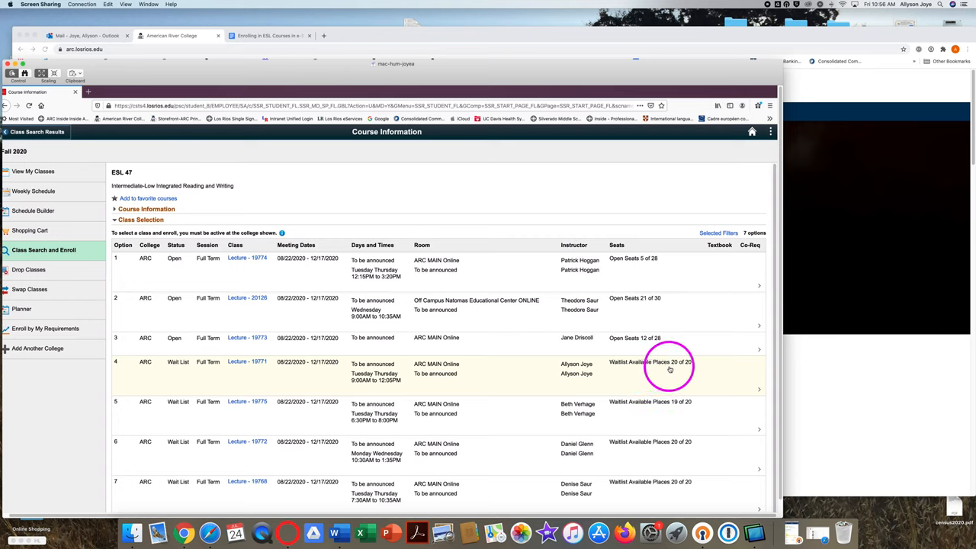
pyautogui.moveTo(693, 372)
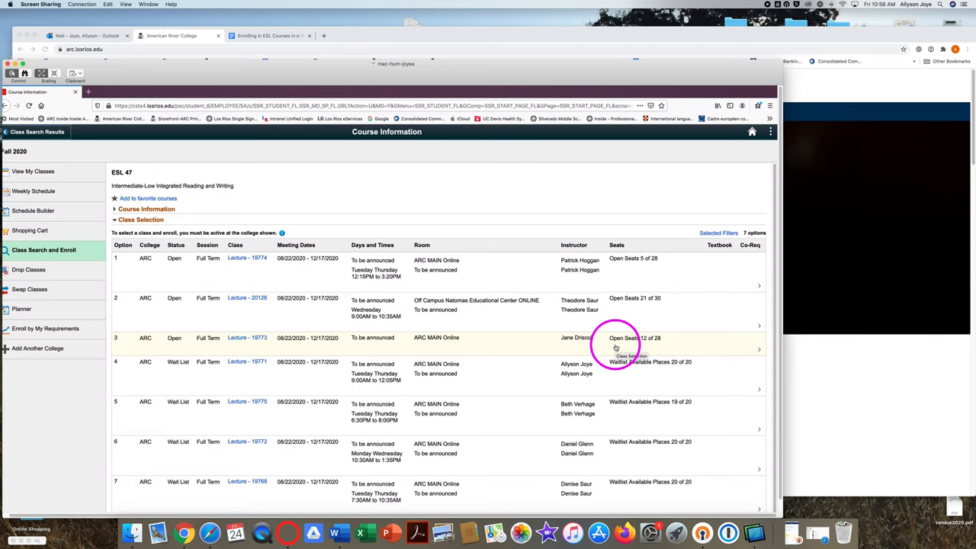
pyautogui.moveTo(608, 271)
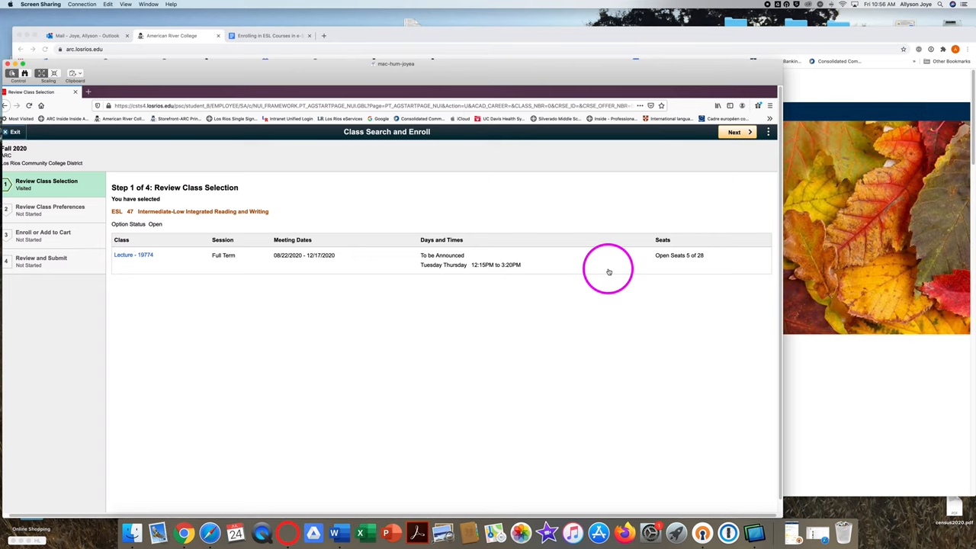
pyautogui.moveTo(467, 265)
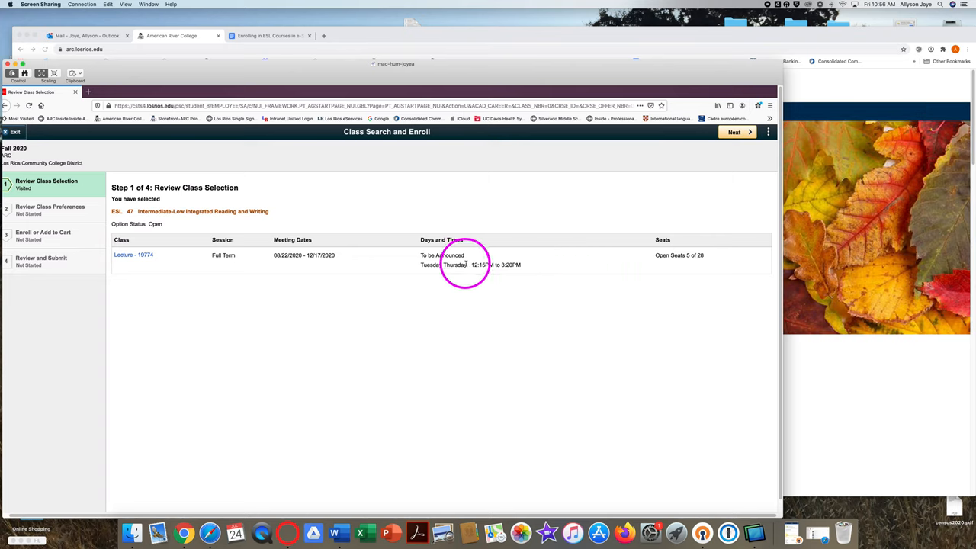
pyautogui.moveTo(507, 269)
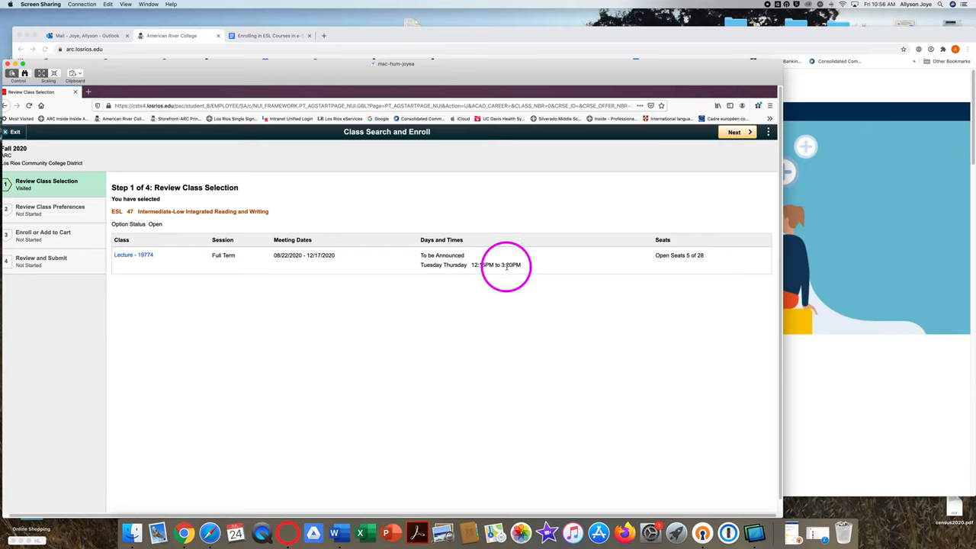
pyautogui.moveTo(506, 265)
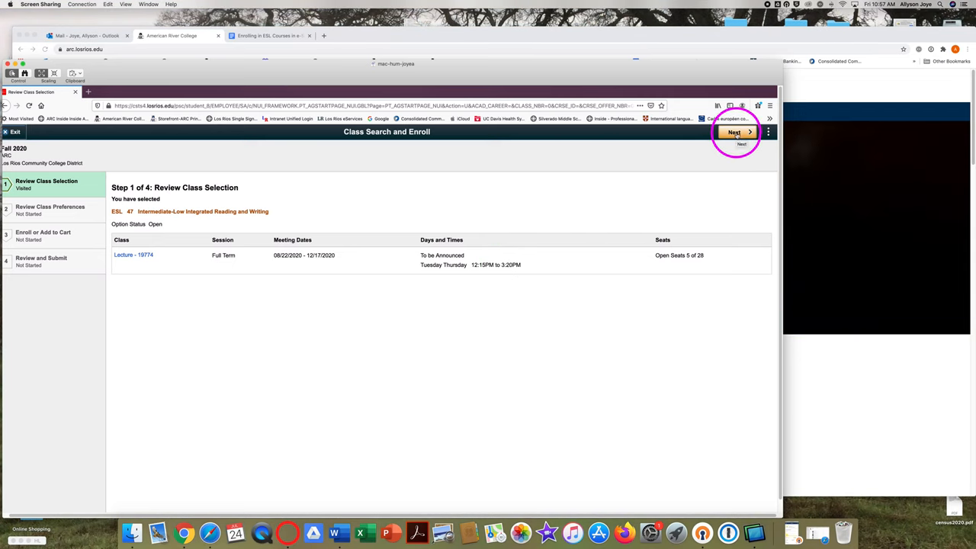
# Step: Proceed with the open ESL 47 lecture 19774 to enrollment step 1
pyautogui.click(731, 131)
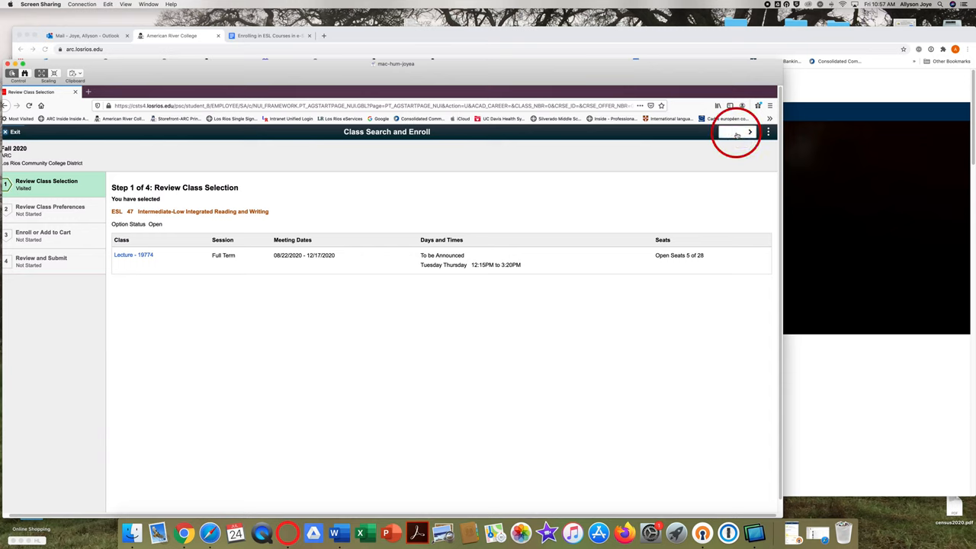
# Step: Accept ESL 47 class preferences with Add to waitlist left at Yes and continue to step 3
pyautogui.click(736, 131)
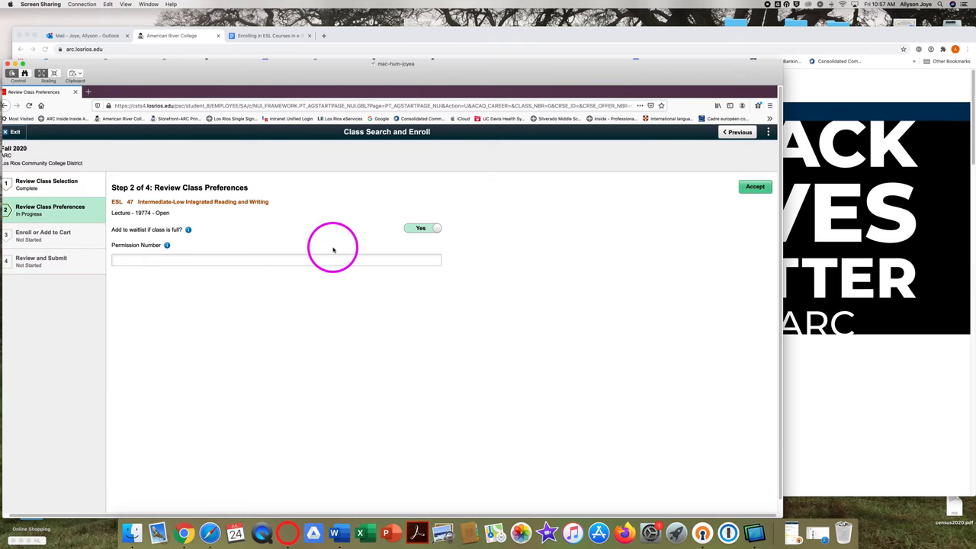
pyautogui.moveTo(256, 235)
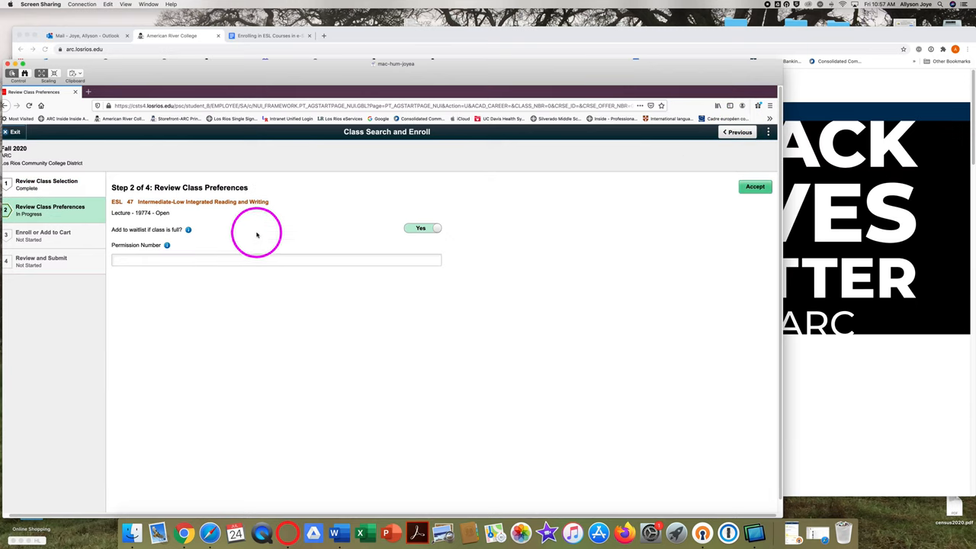
pyautogui.moveTo(133, 250)
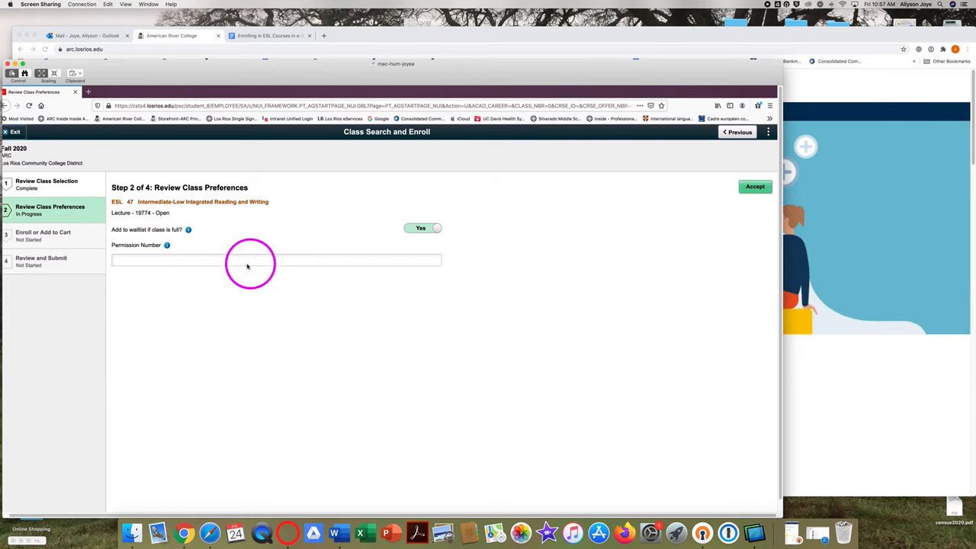
pyautogui.moveTo(755, 186)
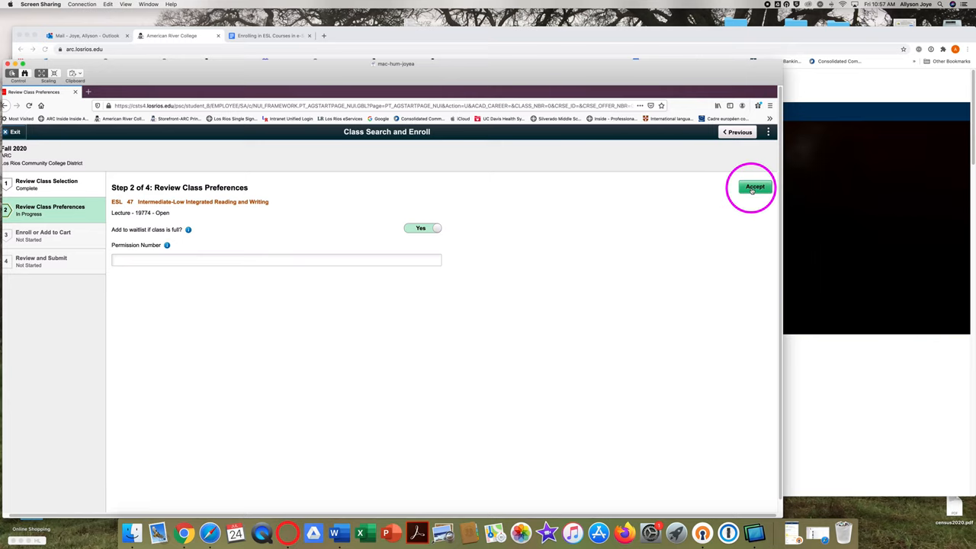
pyautogui.click(754, 186)
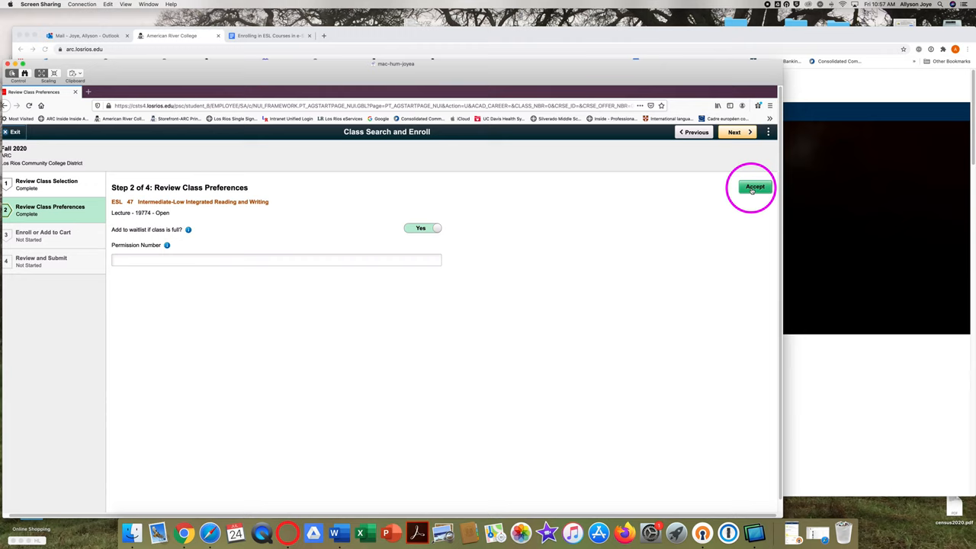
pyautogui.click(754, 186)
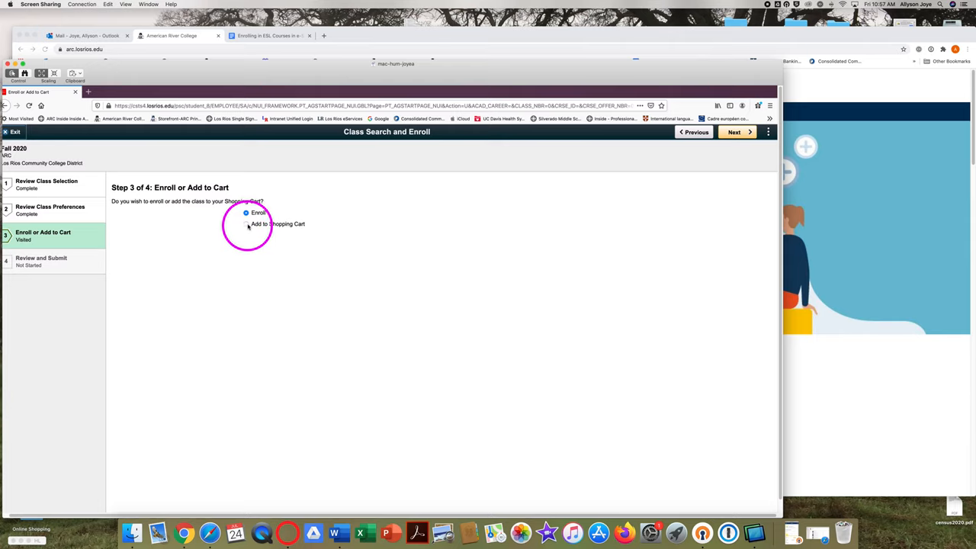
# Step: Choose Enroll rather than Add to Cart for ESL 47 and continue to Review and Submit
pyautogui.click(246, 223)
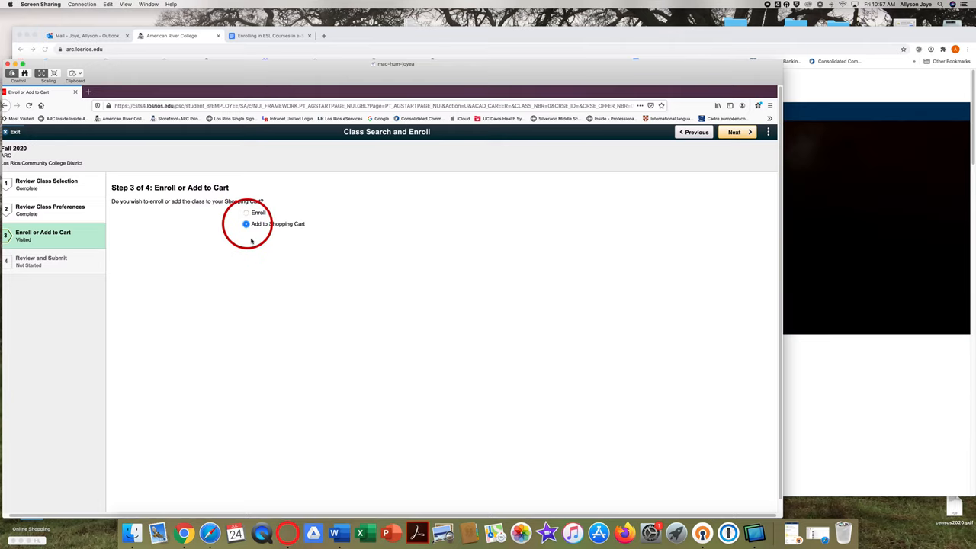
pyautogui.click(248, 222)
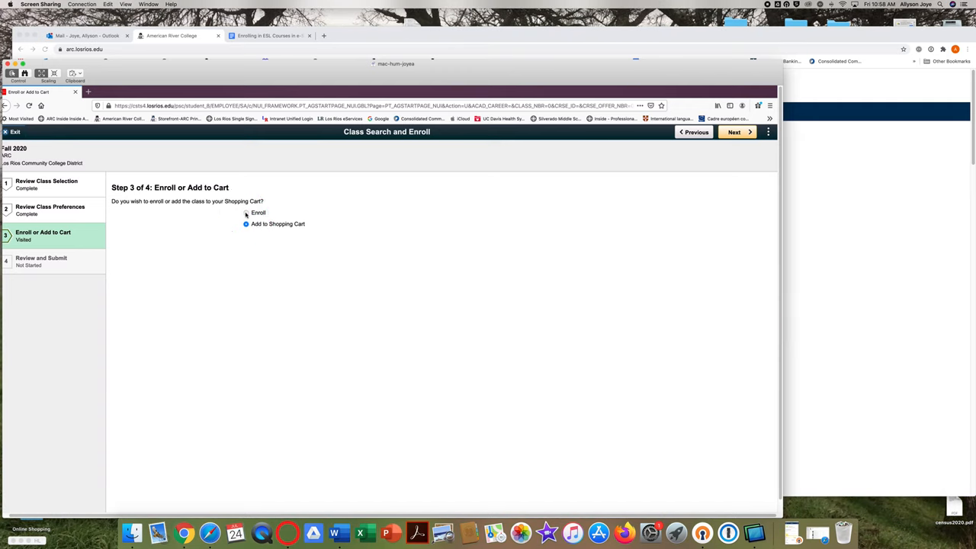
pyautogui.click(245, 213)
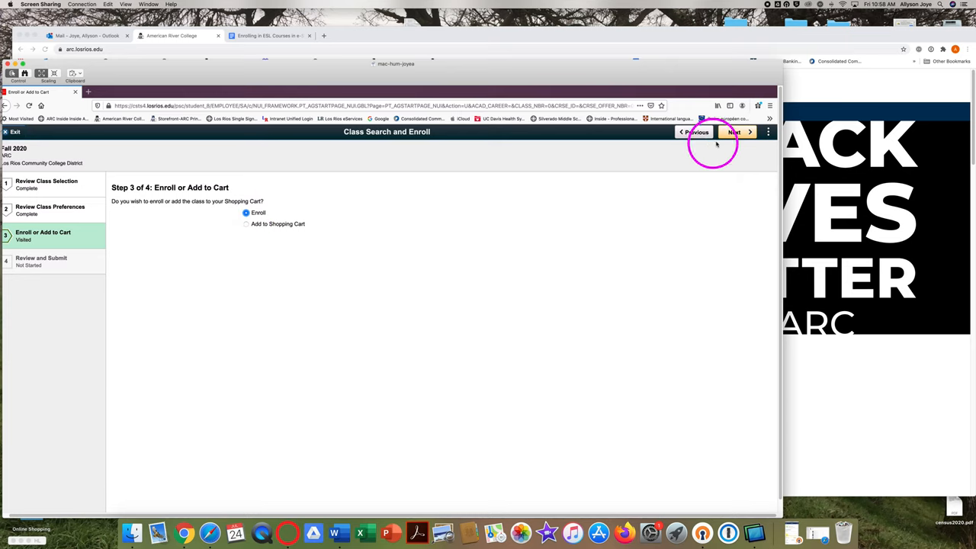
pyautogui.click(734, 131)
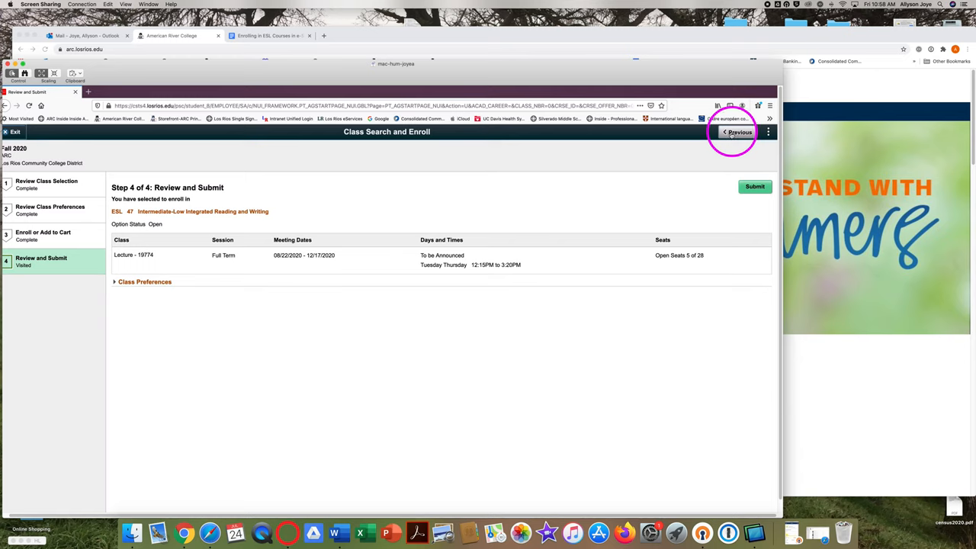
pyautogui.moveTo(372, 266)
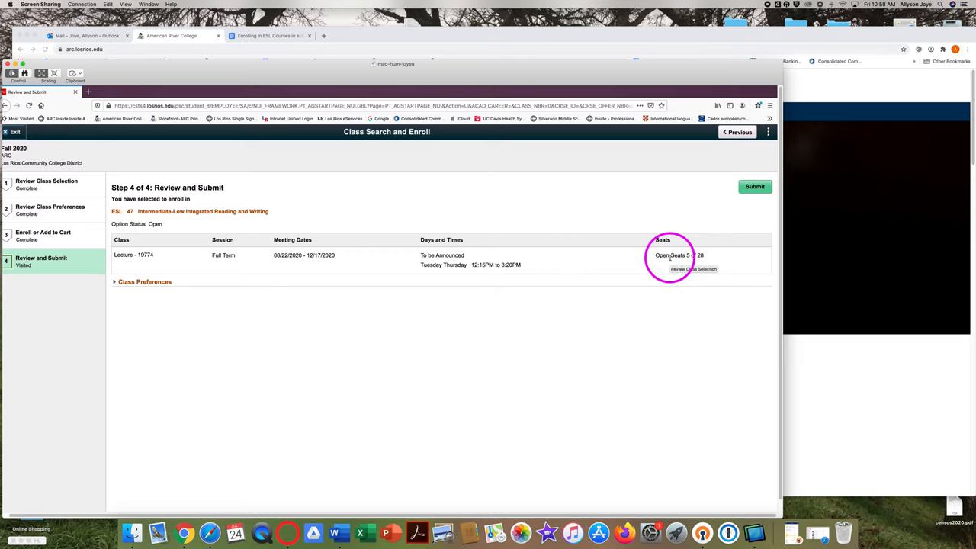
pyautogui.moveTo(711, 234)
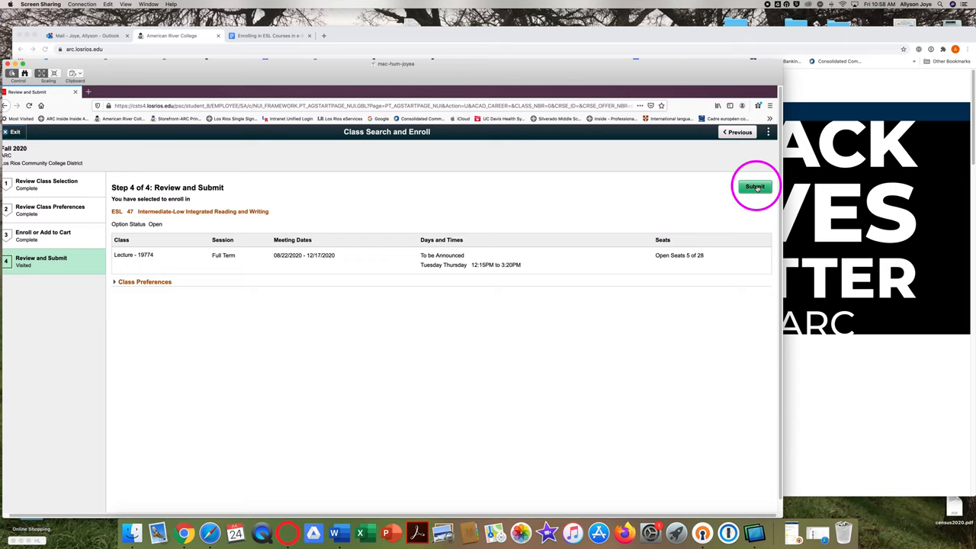
# Step: Submit and confirm the ESL 47 lecture 19774 enrollment
pyautogui.click(754, 186)
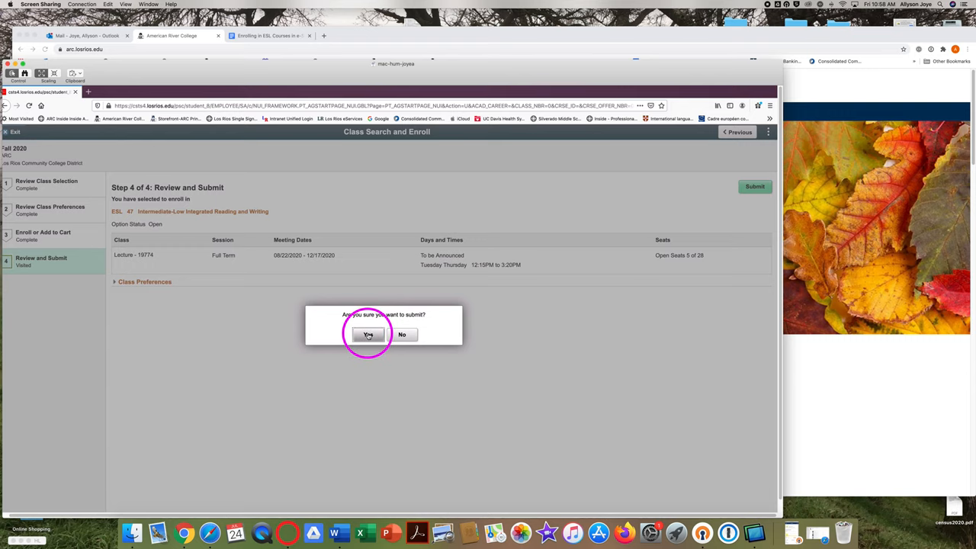
pyautogui.click(369, 336)
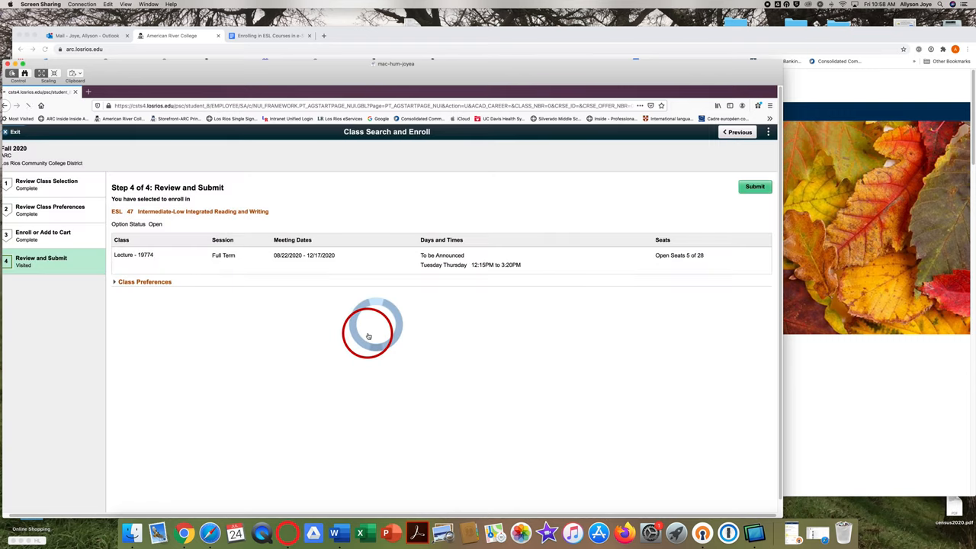
pyautogui.click(754, 186)
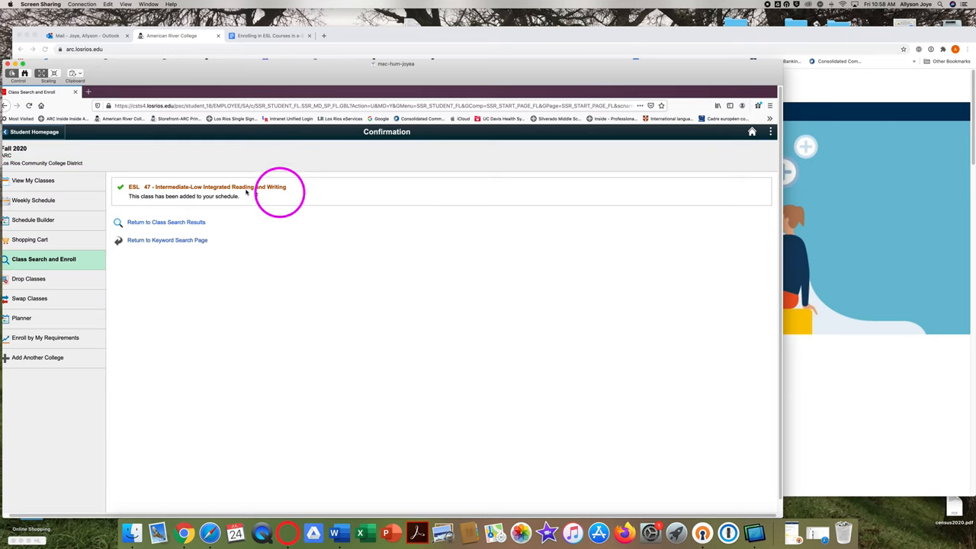
pyautogui.moveTo(122, 195)
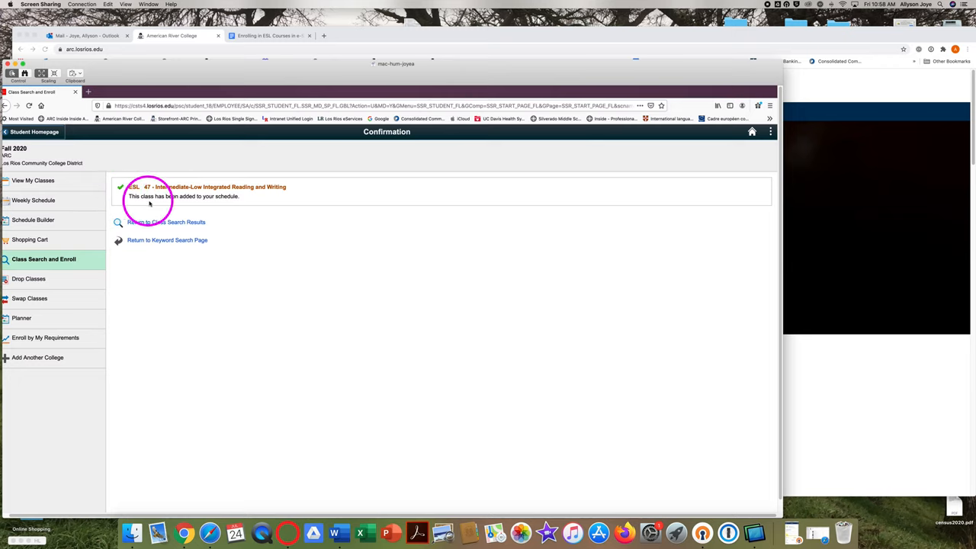
pyautogui.moveTo(232, 205)
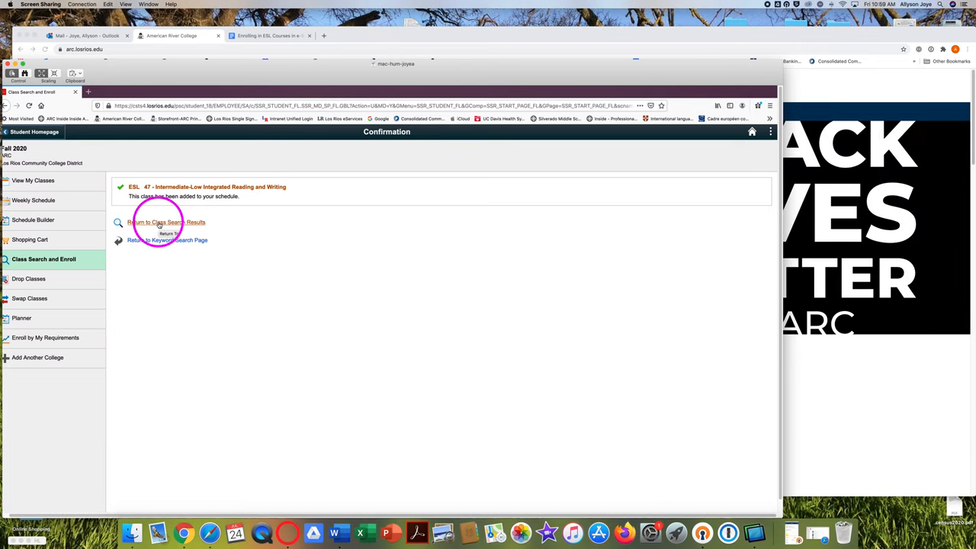
# Step: Return to the ESL 47 class search results listing four courses
pyautogui.click(166, 223)
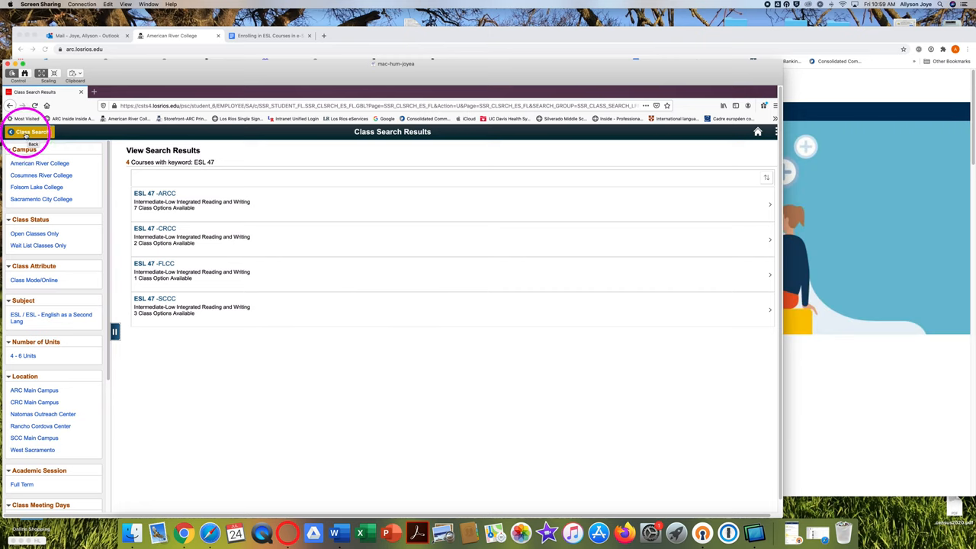
# Step: Search for ESLG 41 and bring up the Elements of English Sentences course offered at ARC
pyautogui.click(33, 131)
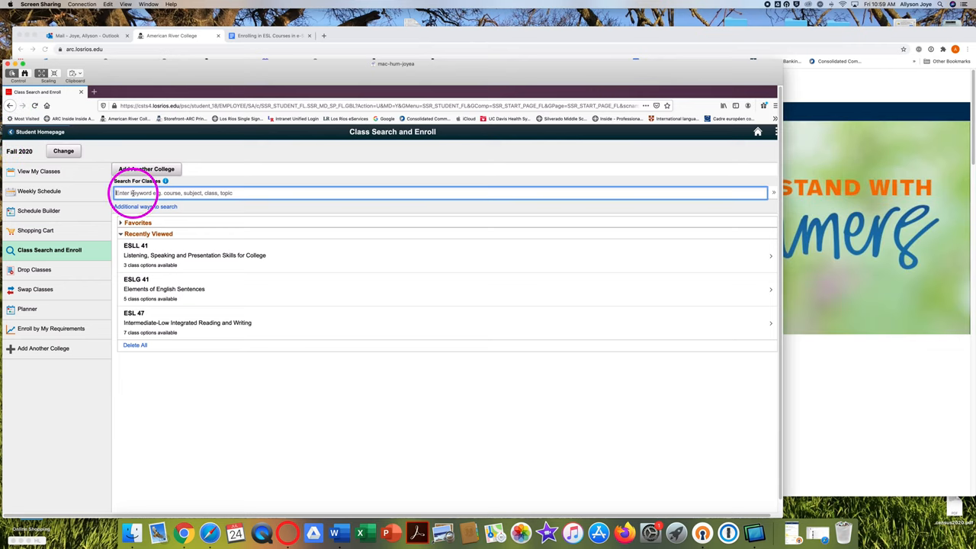
pyautogui.write('ESL')
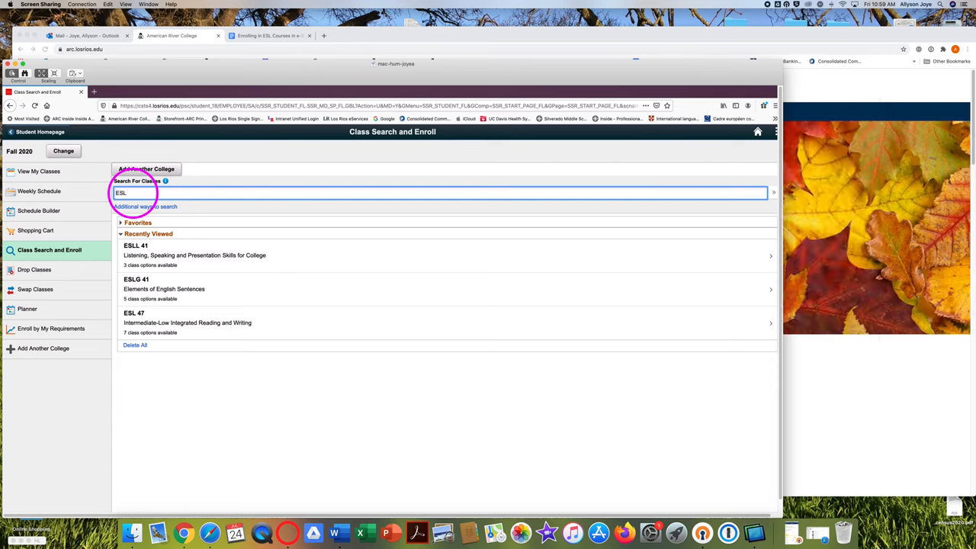
pyautogui.write('ESLG 41')
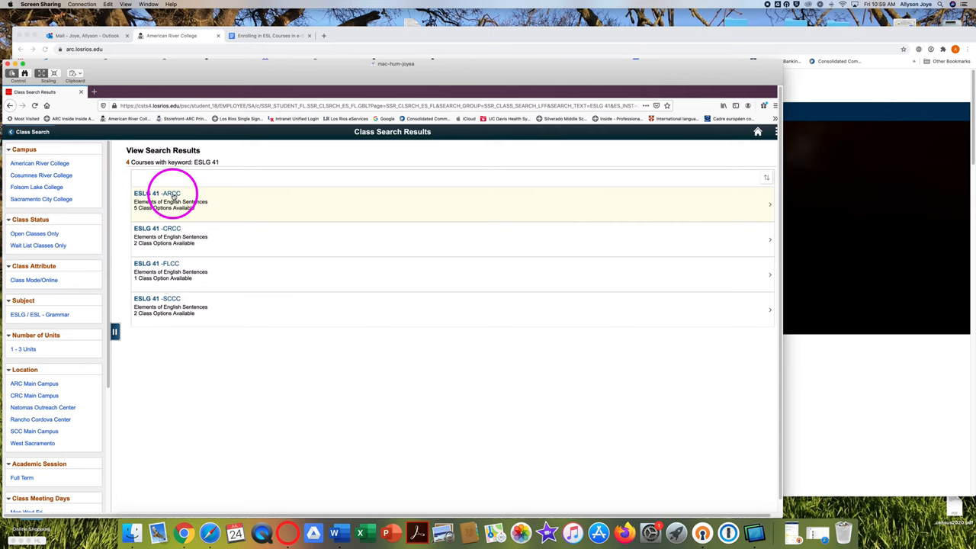
pyautogui.click(165, 197)
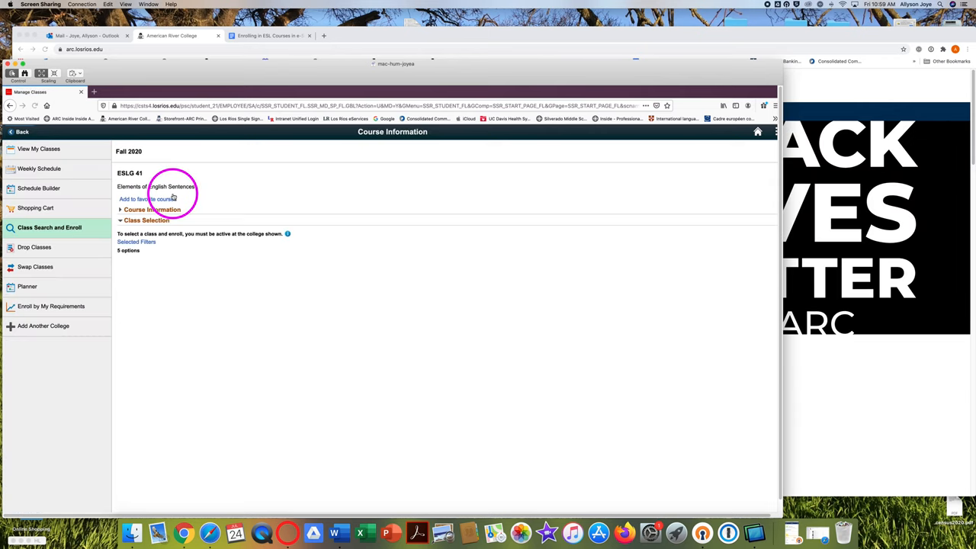
# Step: Expand the ESLG 41 class sections to choose Lecture 20128, Wednesday 10:45AM–12:00PM
pyautogui.click(145, 219)
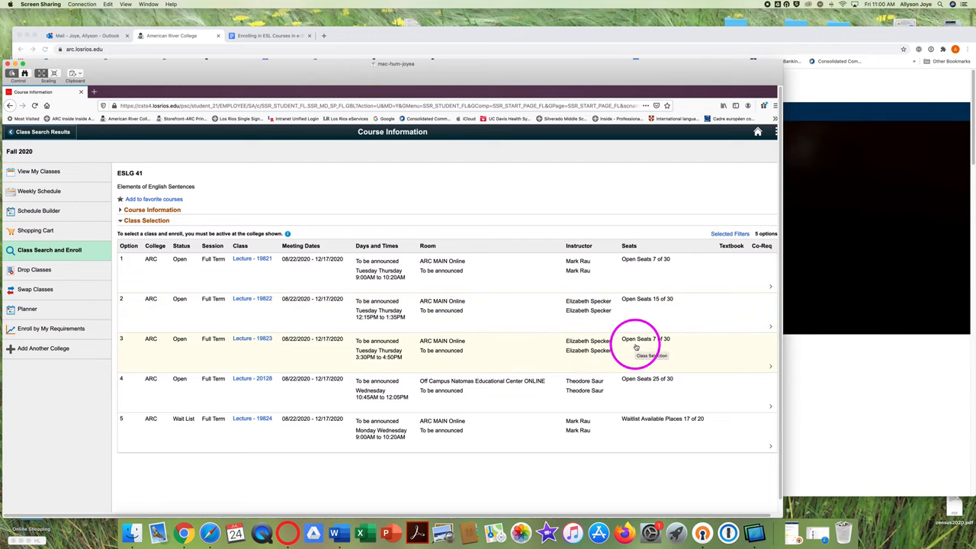
pyautogui.moveTo(639, 394)
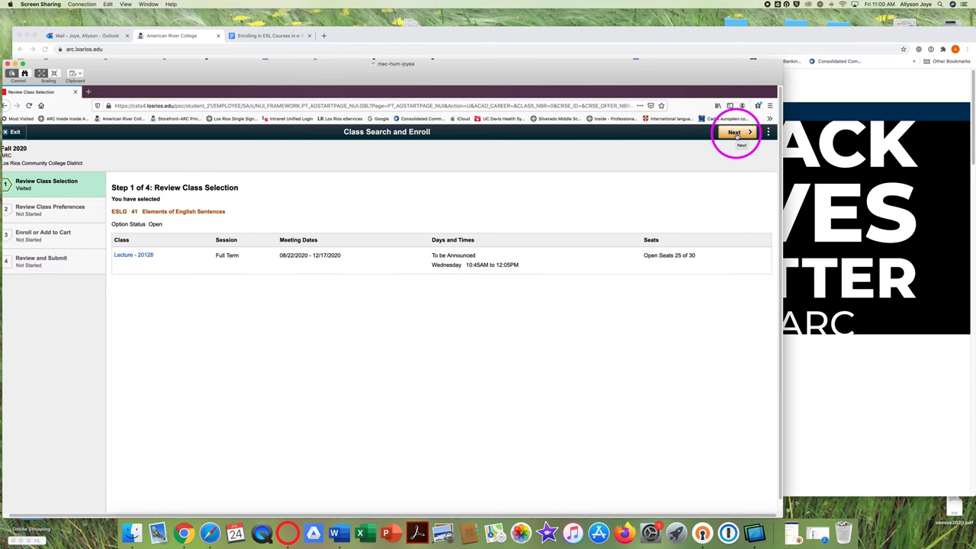
# Step: Accept preferences, submit and confirm enrollment in ESLG 41 Elements of English Sentences
pyautogui.click(739, 134)
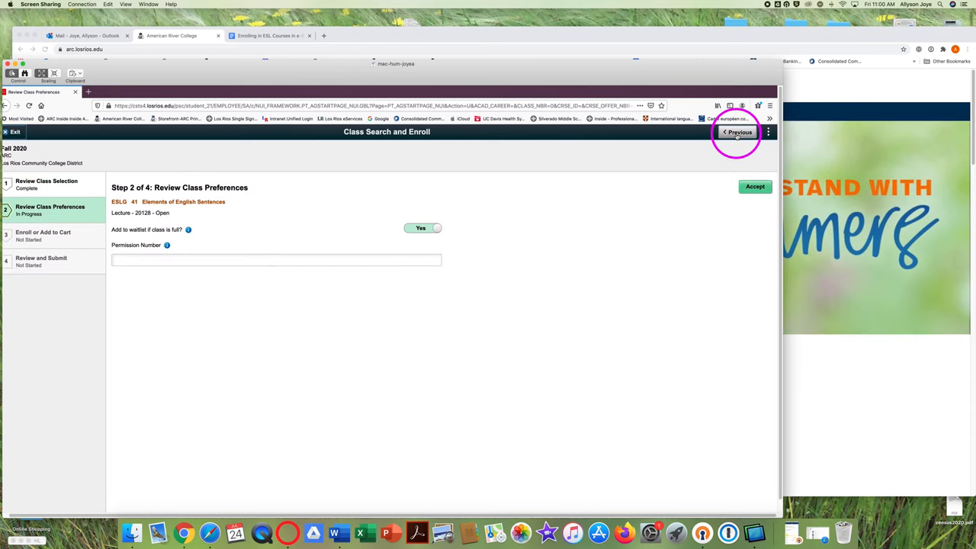
pyautogui.moveTo(755, 186)
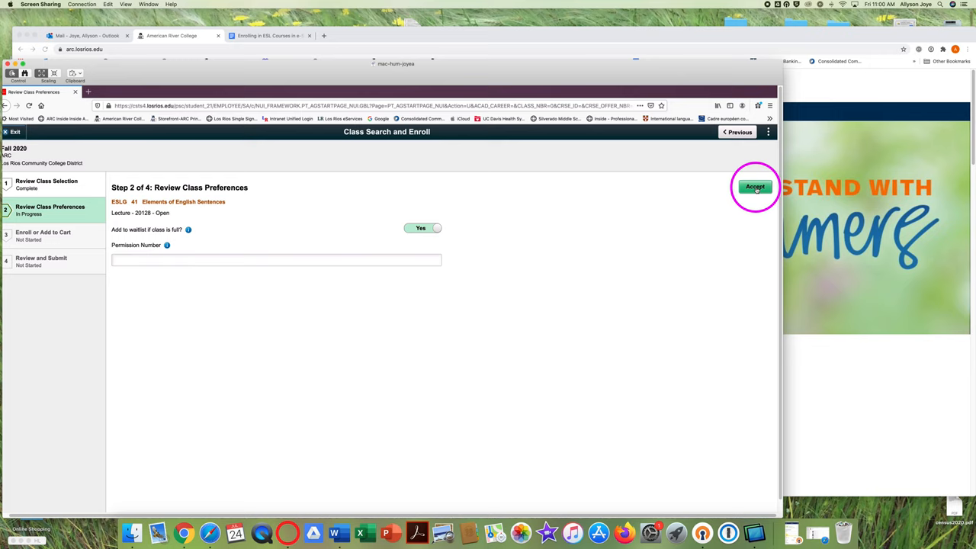
pyautogui.click(756, 190)
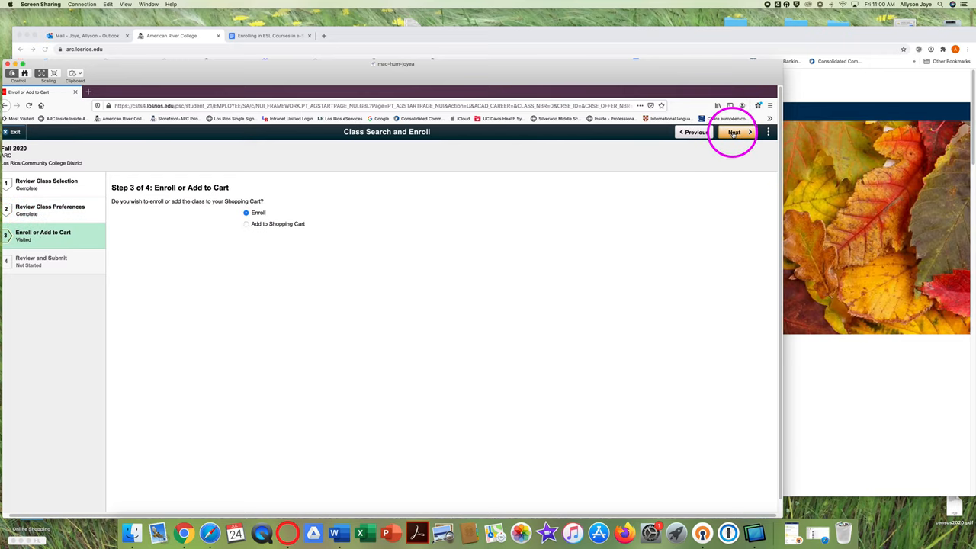
pyautogui.click(733, 133)
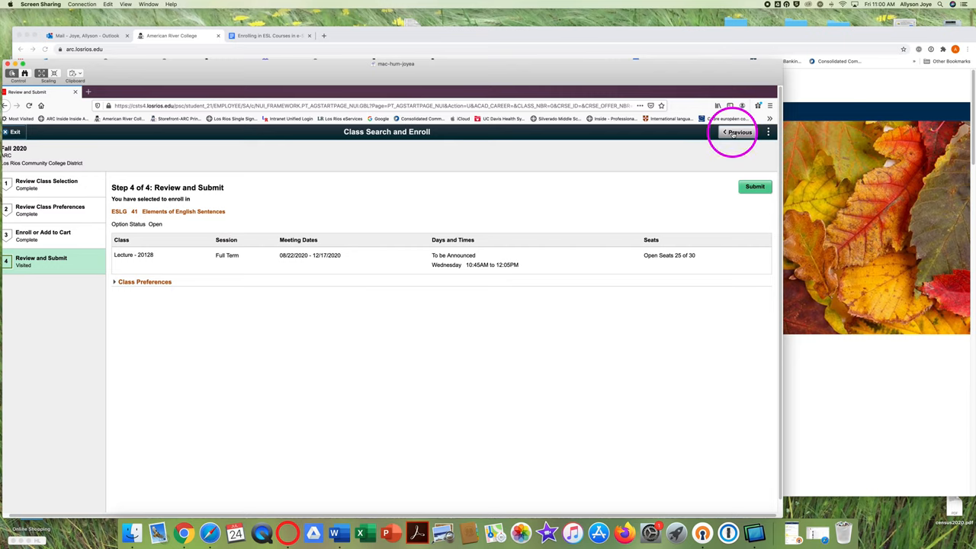
pyautogui.moveTo(754, 186)
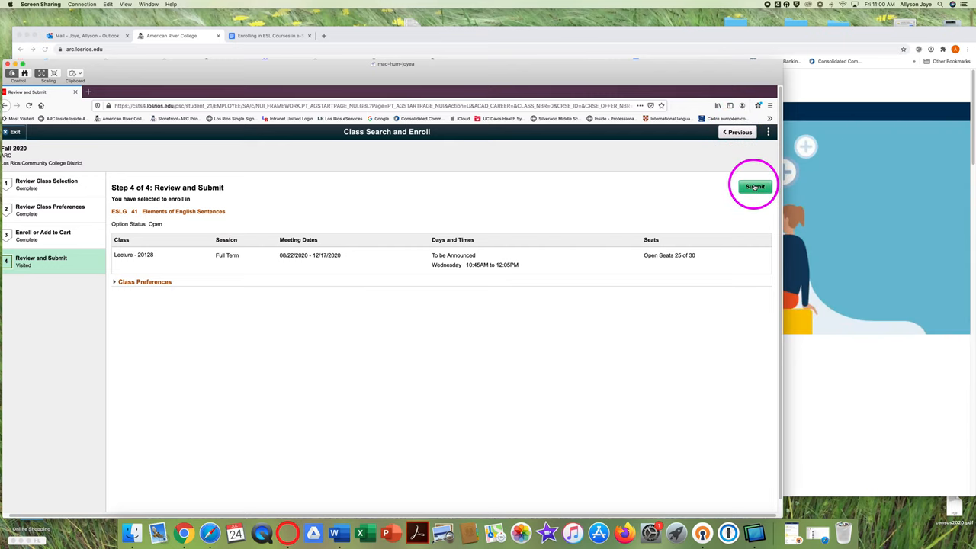
pyautogui.click(753, 186)
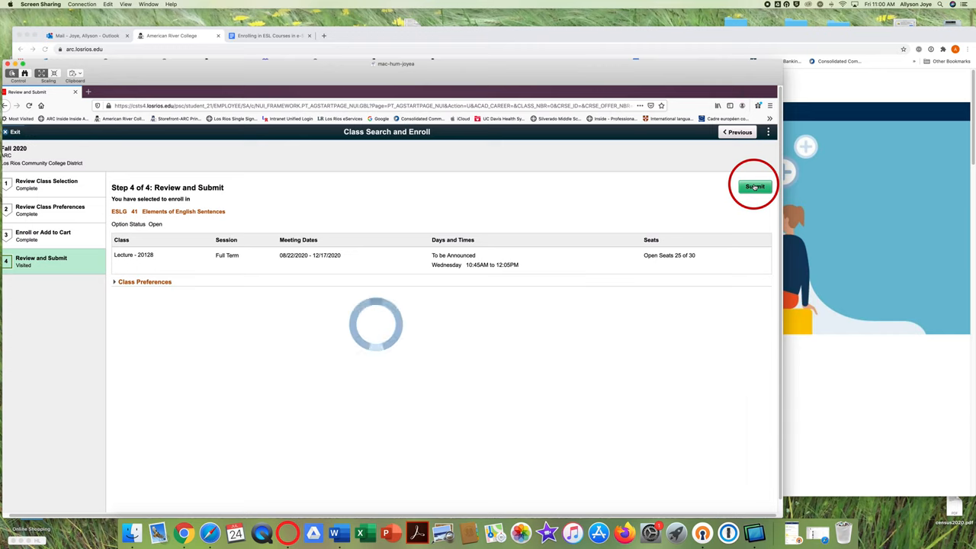
pyautogui.click(753, 186)
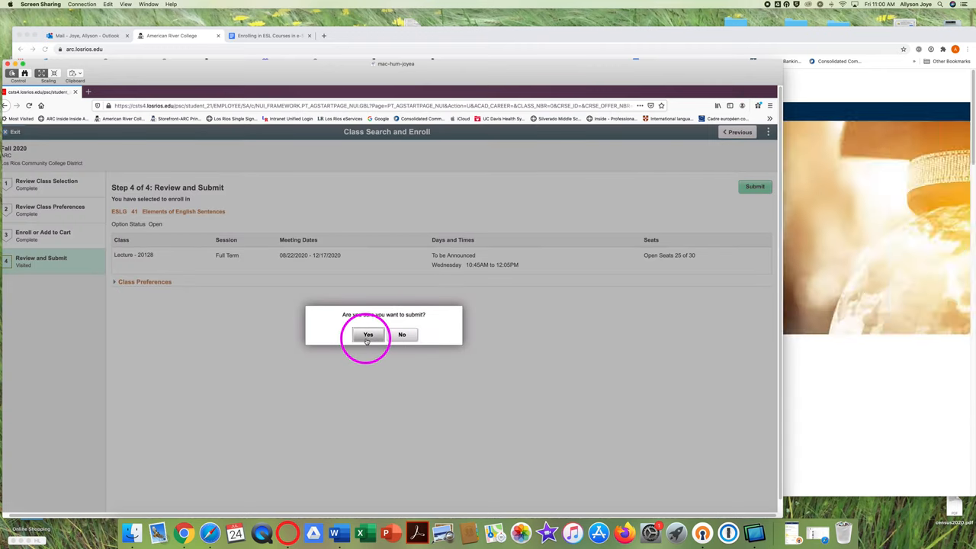
pyautogui.click(368, 334)
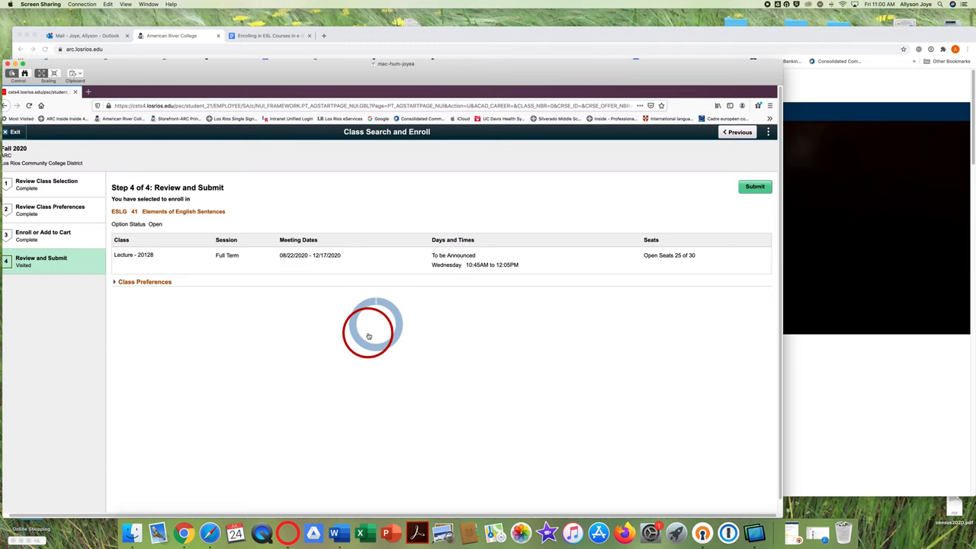
pyautogui.click(753, 186)
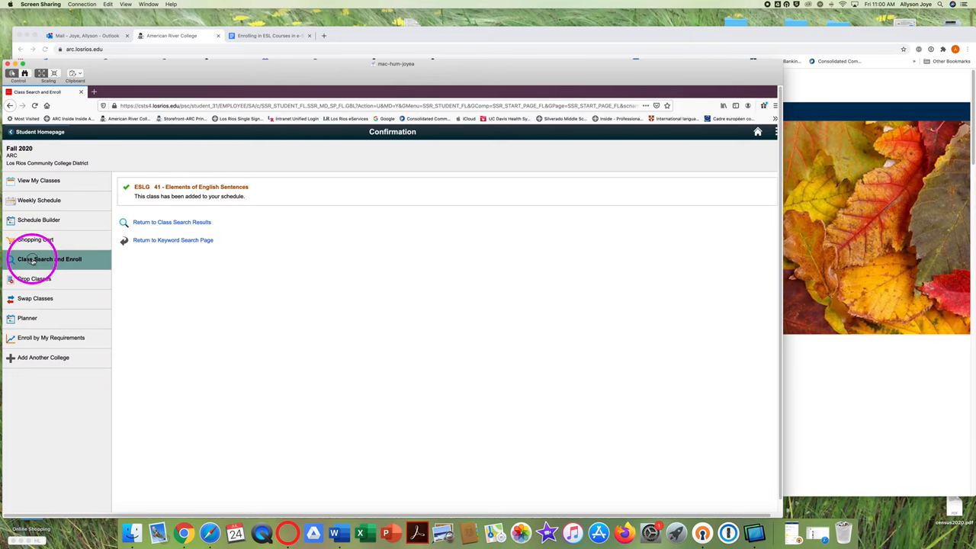
# Step: Return to Class Search and search for ESLL 41 courses
pyautogui.click(48, 260)
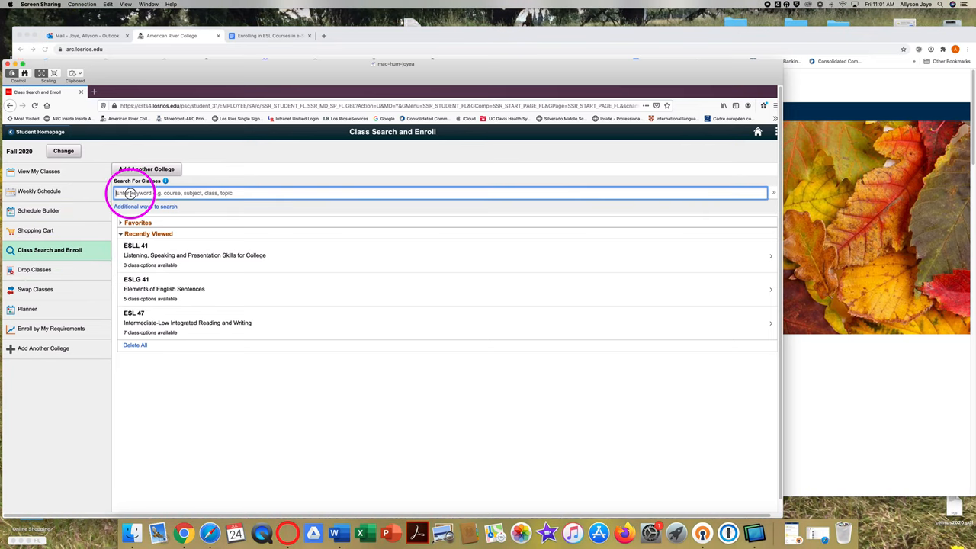
pyautogui.write('ESL')
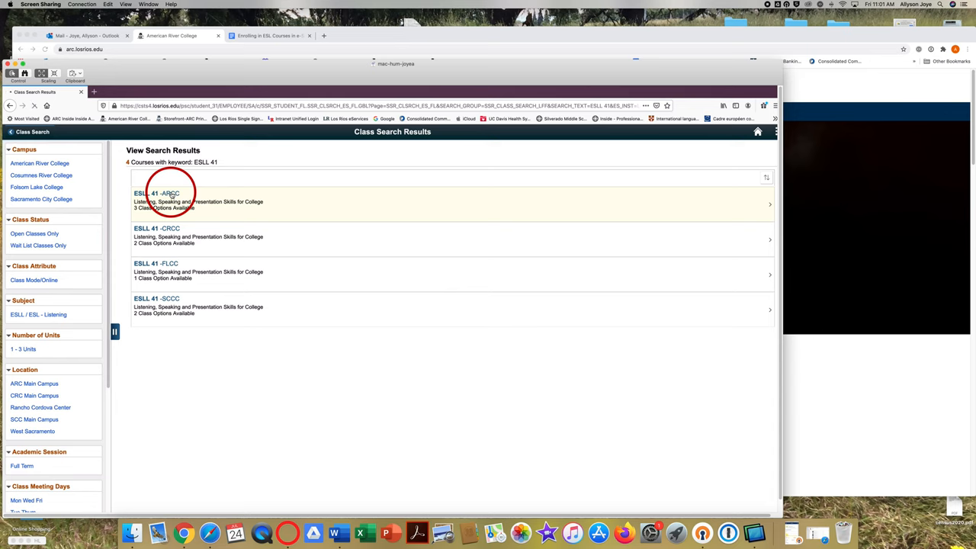
# Step: Choose ESLL 41 lecture 19806 at ARC, keep the waitlist preference, and submit the enrollment request
pyautogui.click(156, 201)
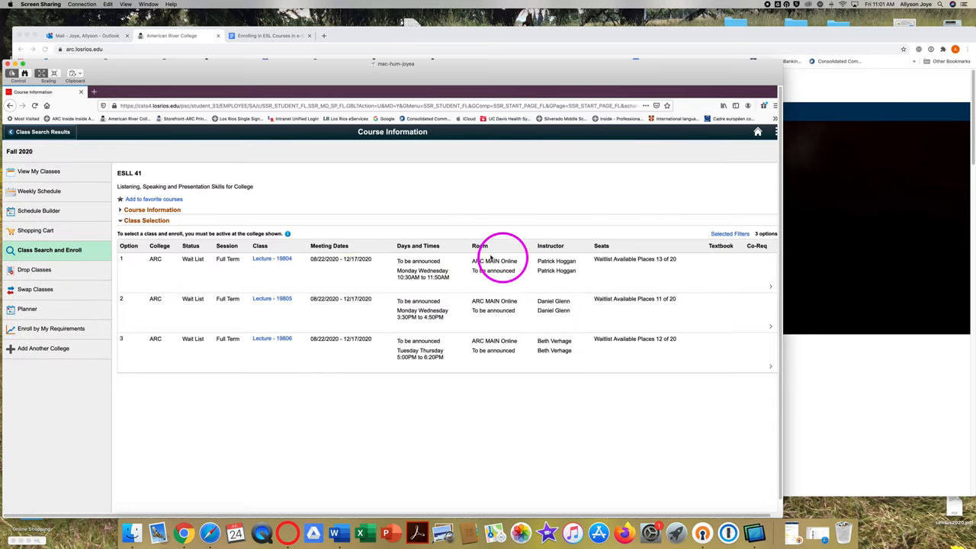
pyautogui.moveTo(646, 293)
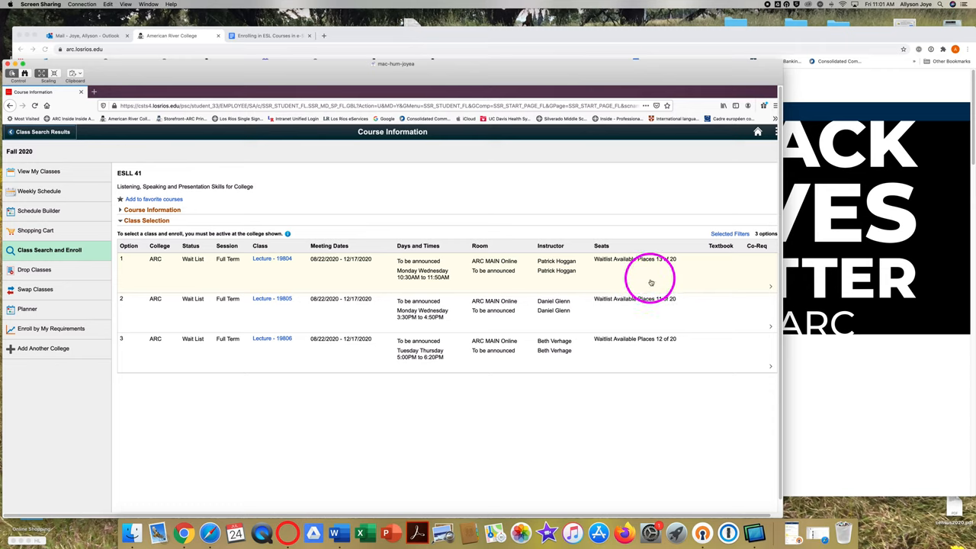
pyautogui.moveTo(647, 342)
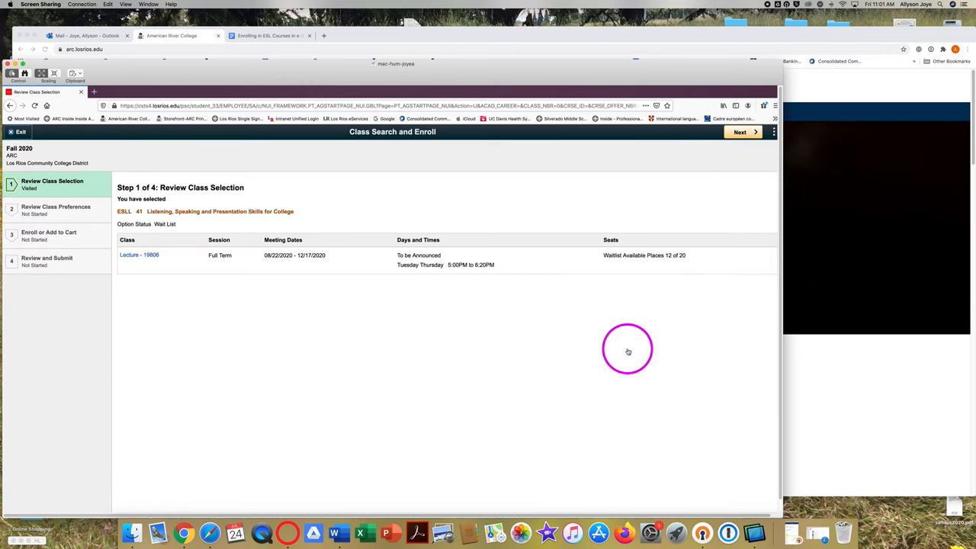
pyautogui.moveTo(749, 180)
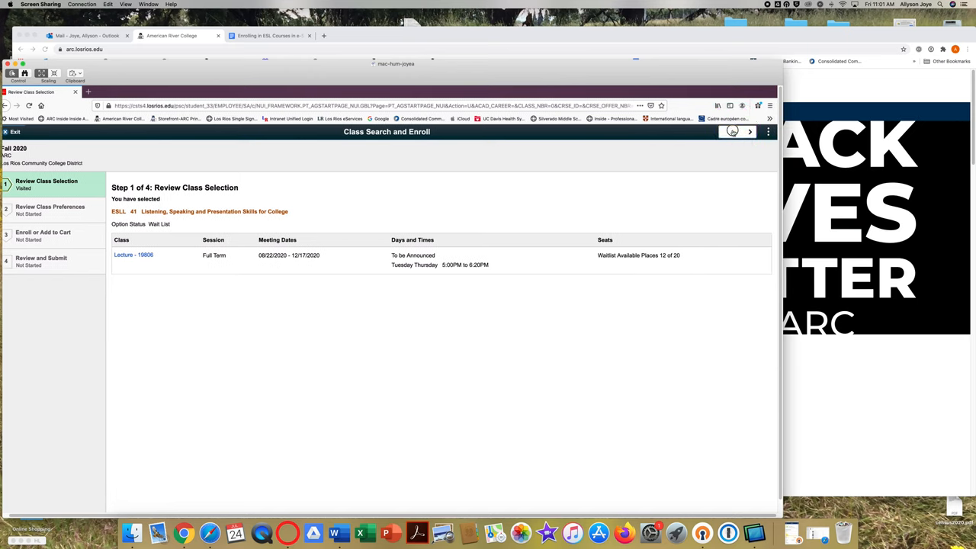
pyautogui.click(751, 132)
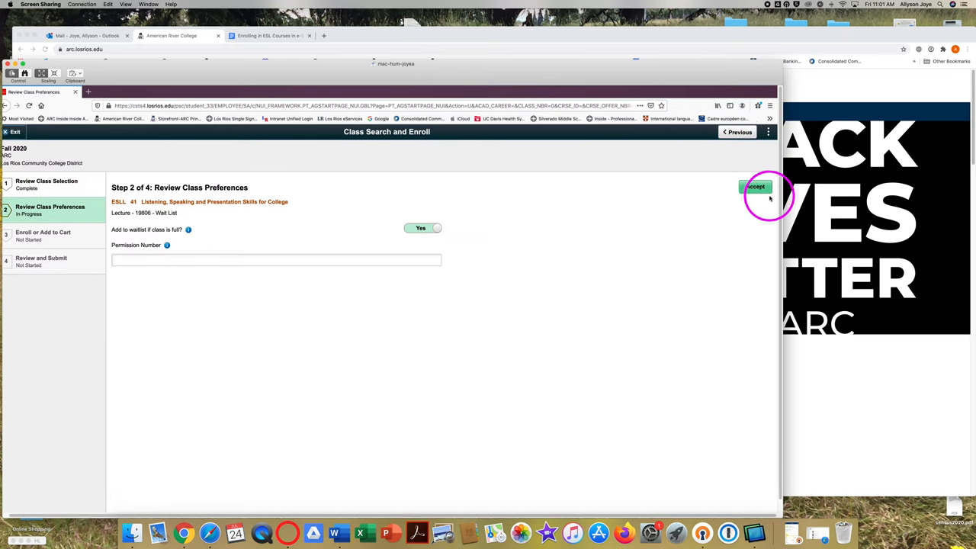
pyautogui.click(754, 186)
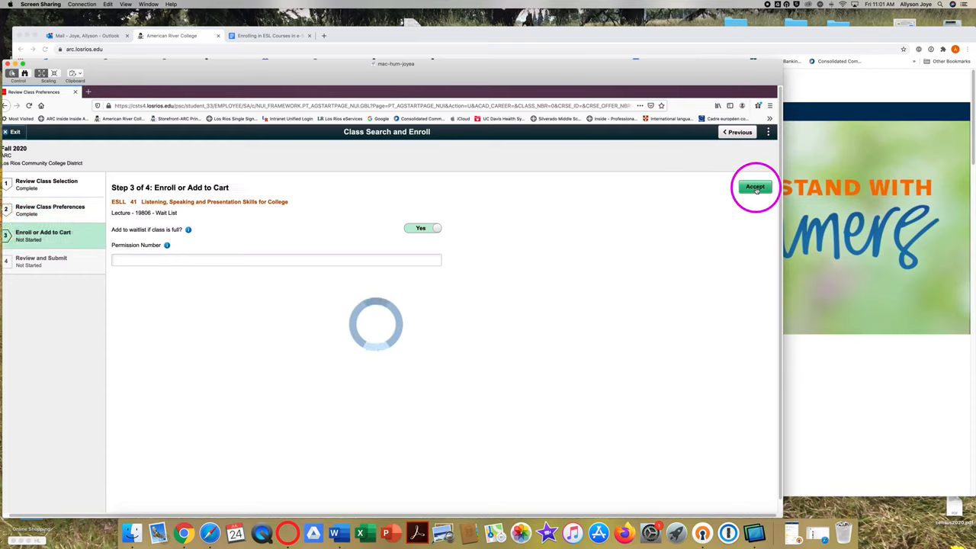
pyautogui.click(756, 188)
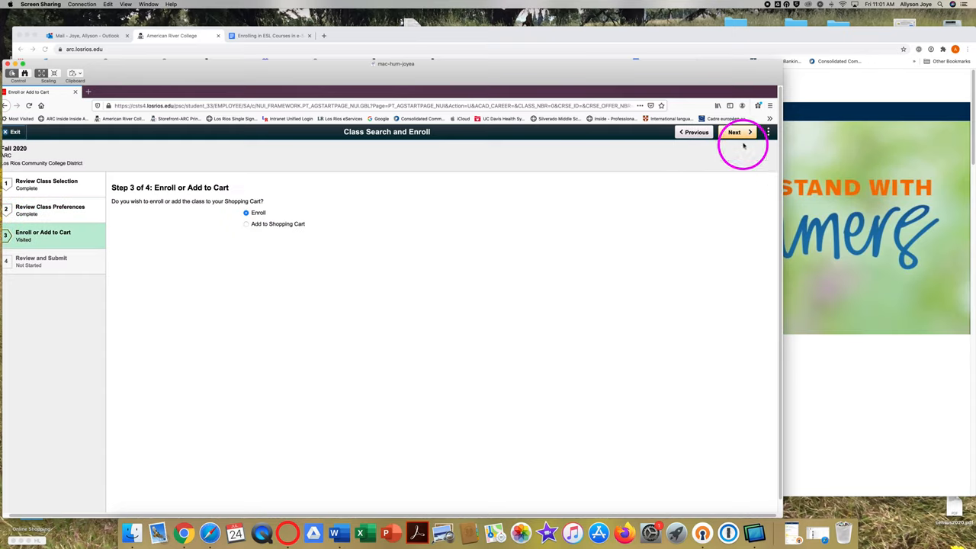
pyautogui.click(735, 132)
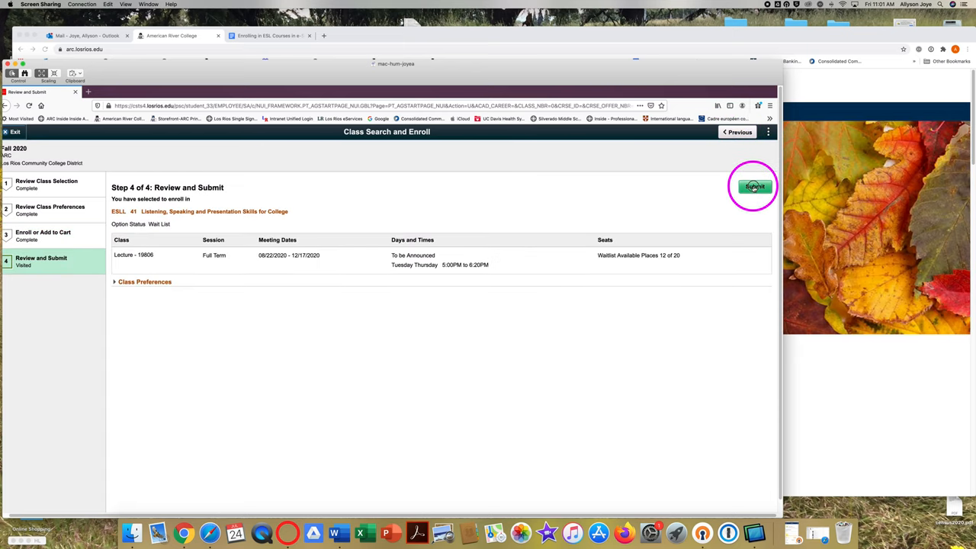
pyautogui.click(753, 186)
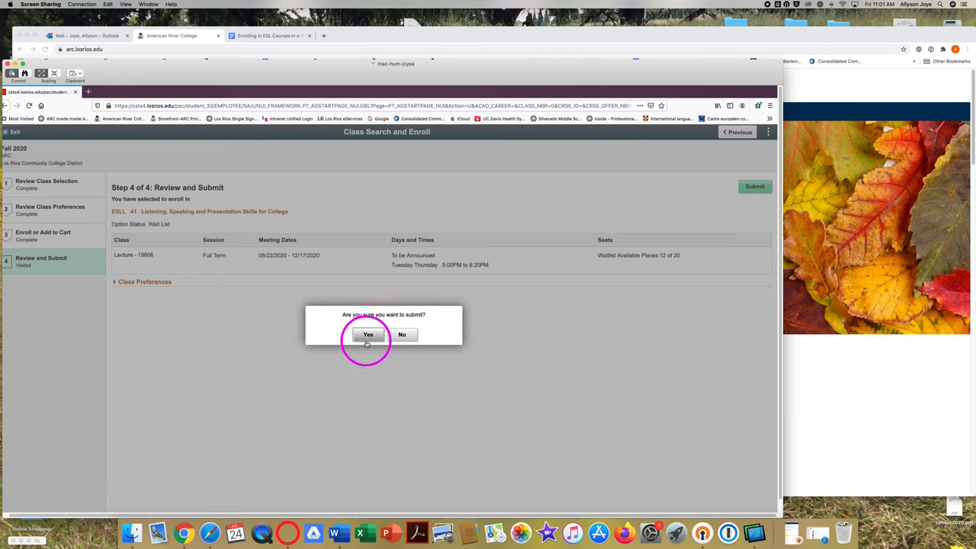
pyautogui.click(368, 334)
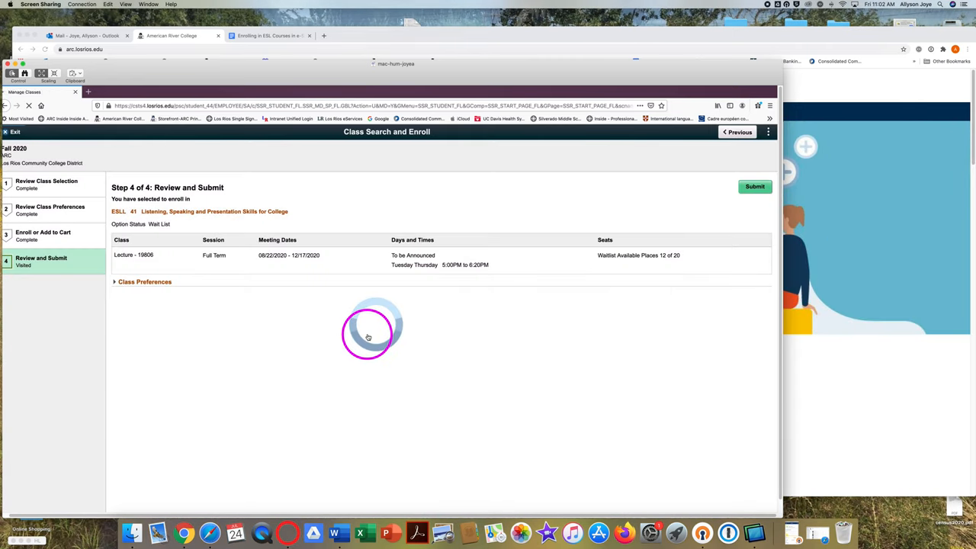
# Step: Reach the confirmation showing class 19806 is full with wait list position 5
pyautogui.click(754, 186)
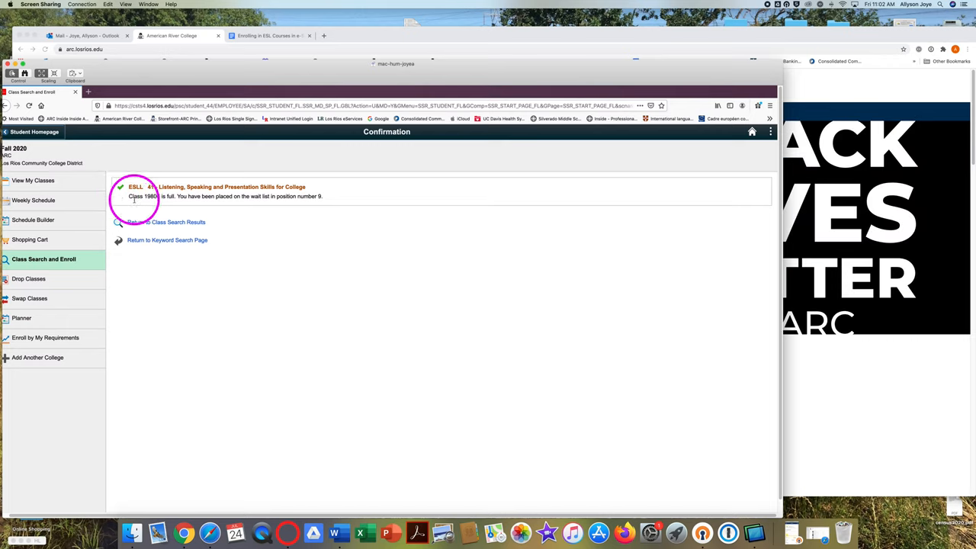
pyautogui.moveTo(169, 203)
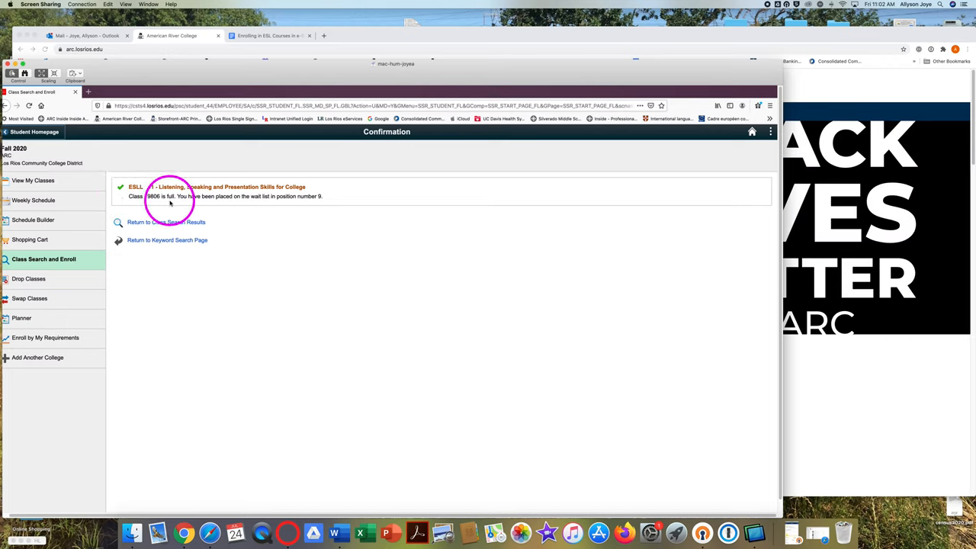
pyautogui.moveTo(259, 203)
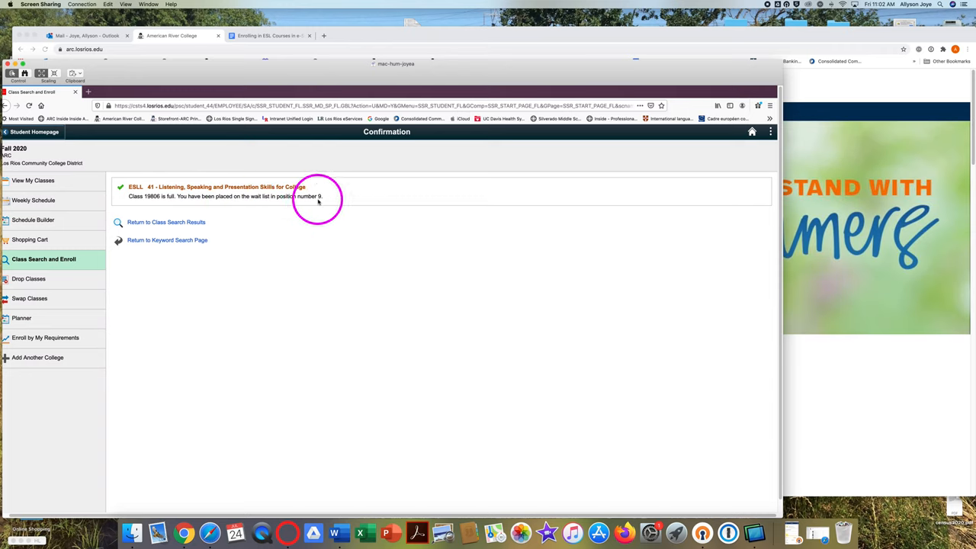
pyautogui.moveTo(314, 202)
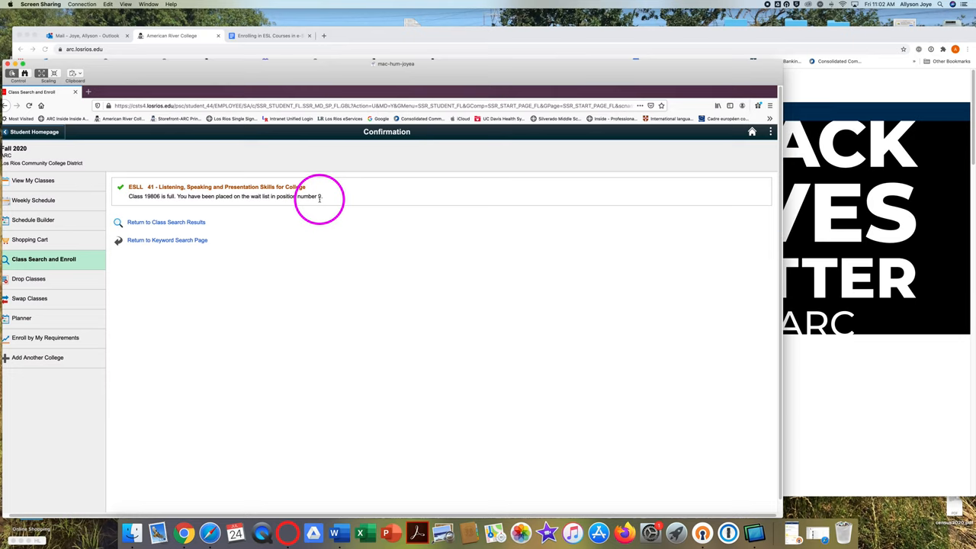
pyautogui.moveTo(166, 223)
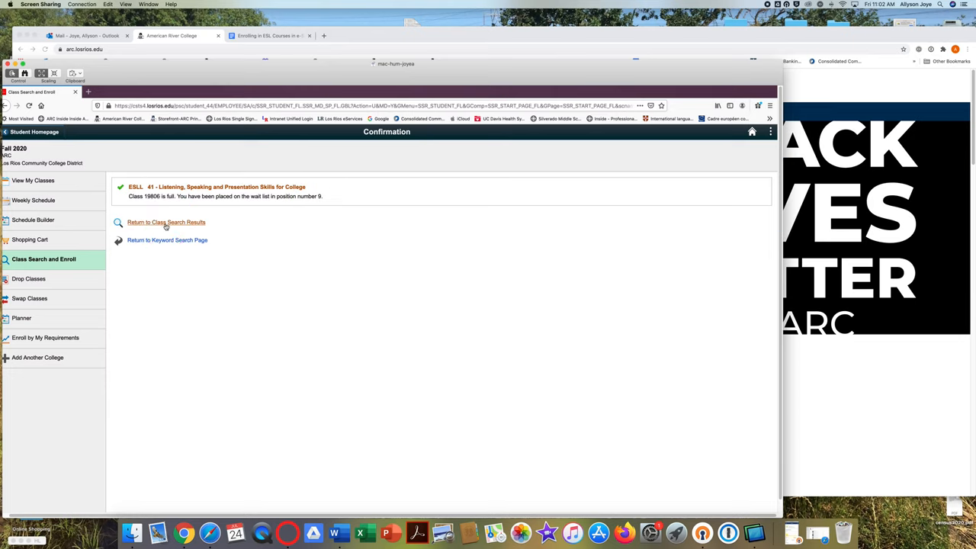
# Step: Go back through the ESLL 41 results to the Fall 2020 Class Search start page
pyautogui.click(167, 222)
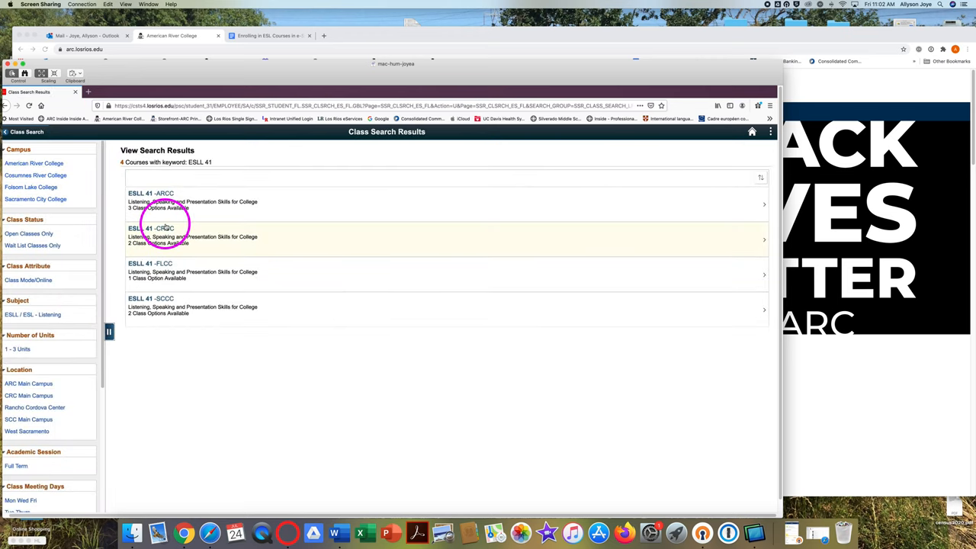
pyautogui.moveTo(171, 271)
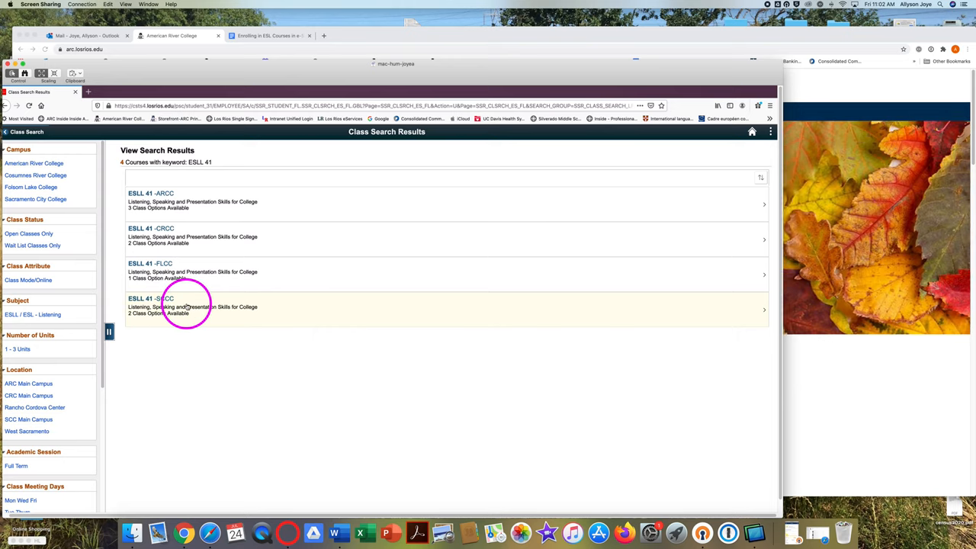
pyautogui.moveTo(183, 302)
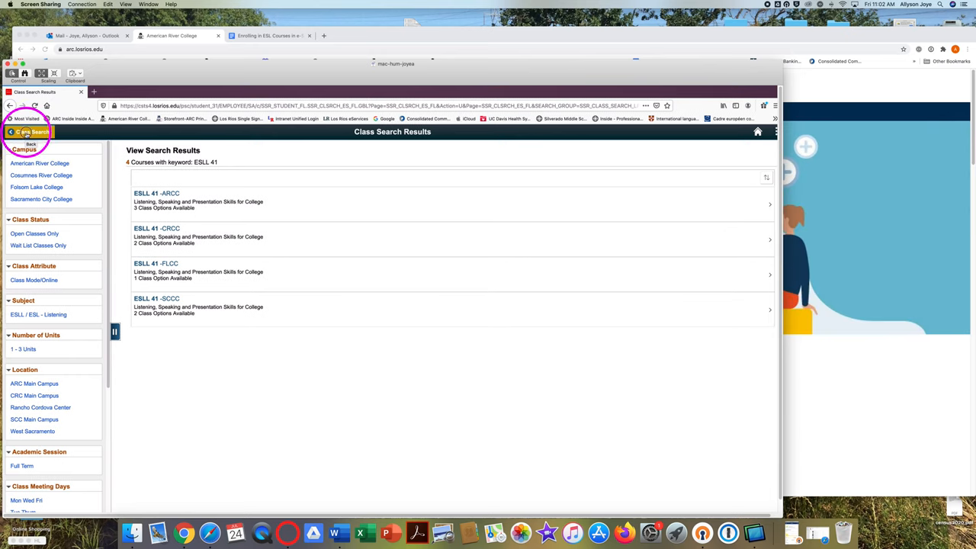
pyautogui.click(17, 131)
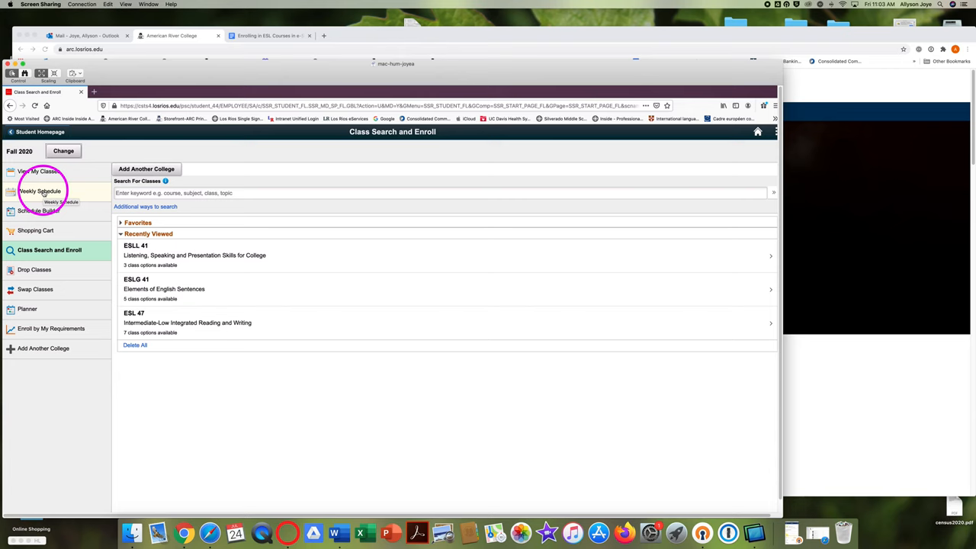
# Step: Show the weekly schedule for Aug 24–28 with ESL 47, ESLG 41 and waitlisted ESLL 41
pyautogui.click(40, 189)
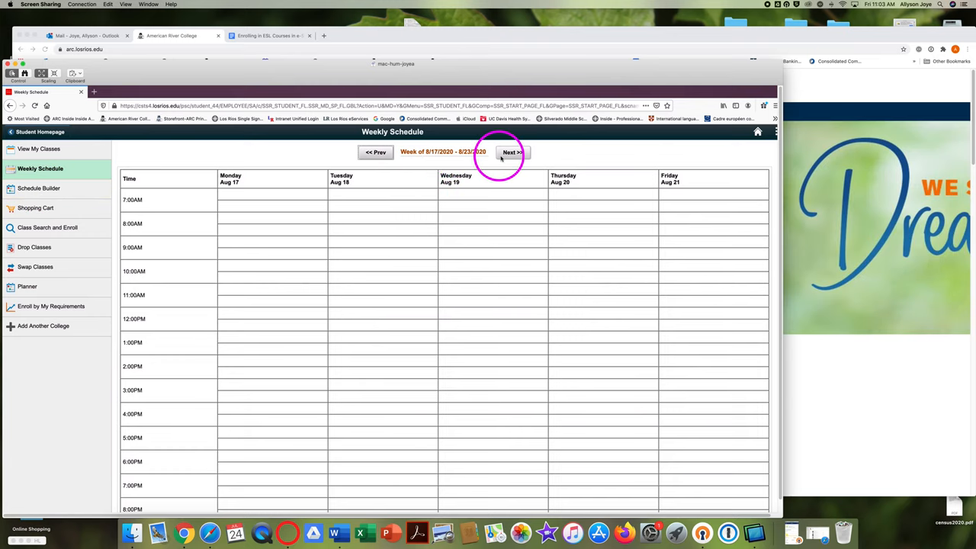
pyautogui.moveTo(513, 153)
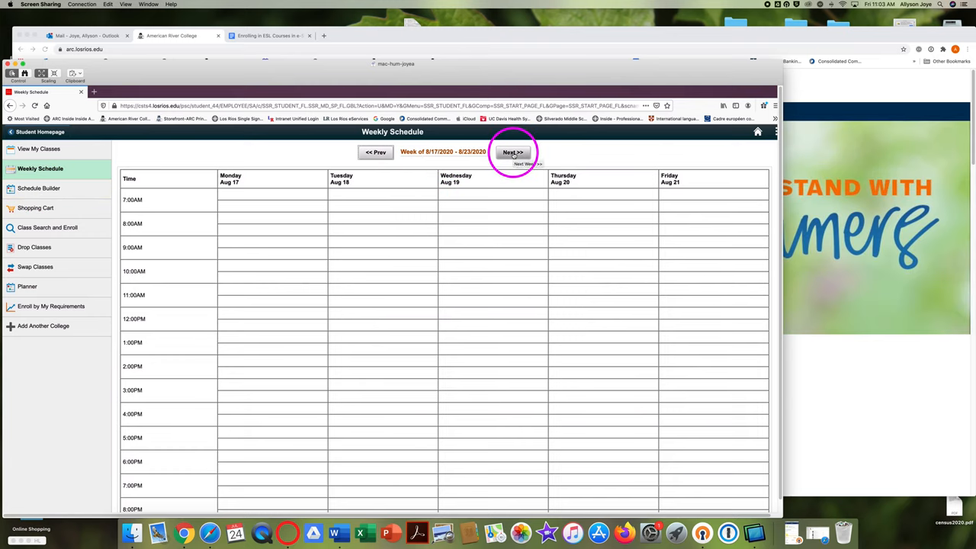
pyautogui.click(513, 153)
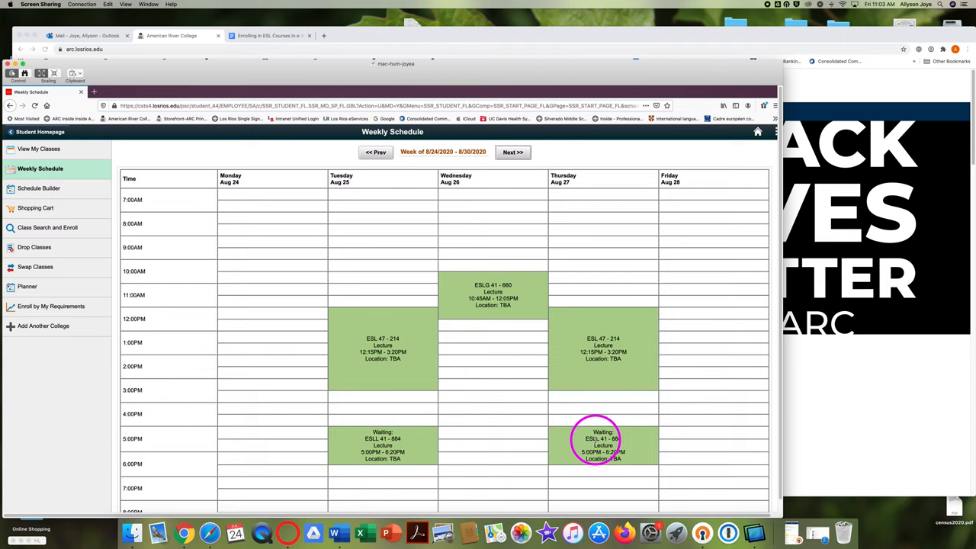
pyautogui.moveTo(378, 351)
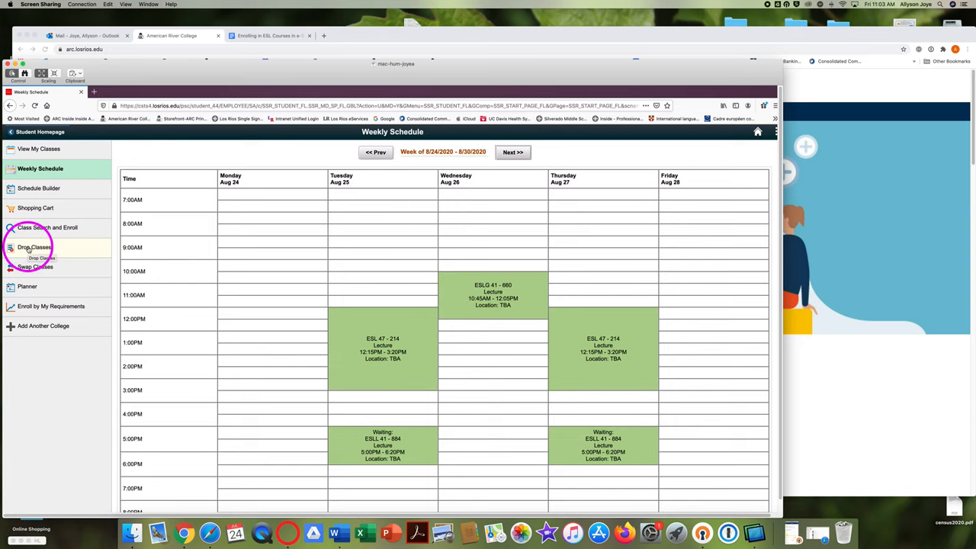
# Step: Mark the waitlisted ESLL 41 lecture 19806 for dropping and continue to the review
pyautogui.click(33, 247)
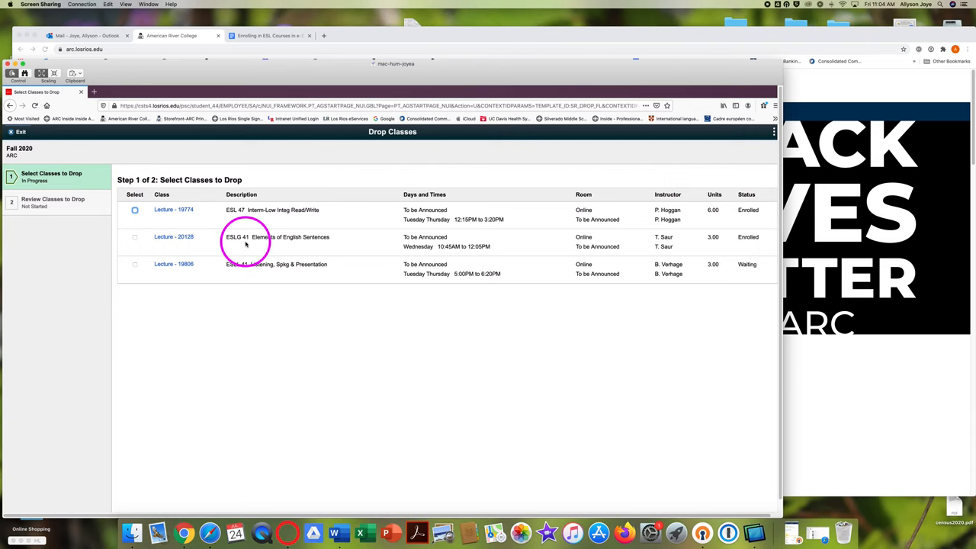
pyautogui.moveTo(797, 259)
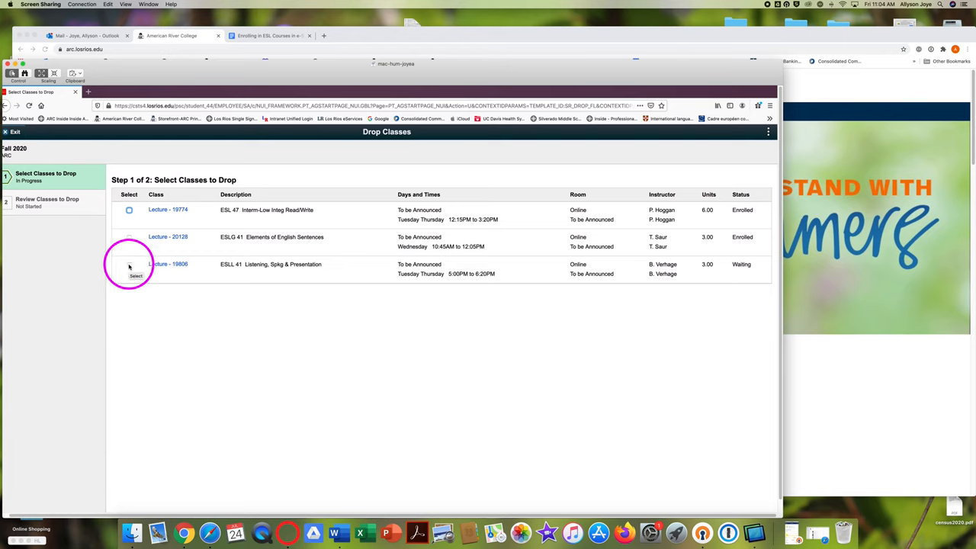
pyautogui.click(128, 266)
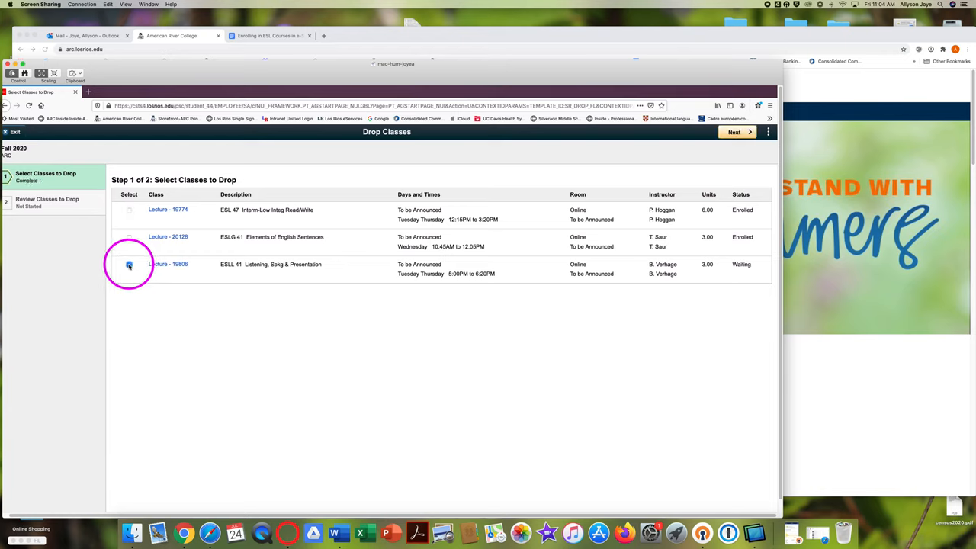
pyautogui.click(128, 264)
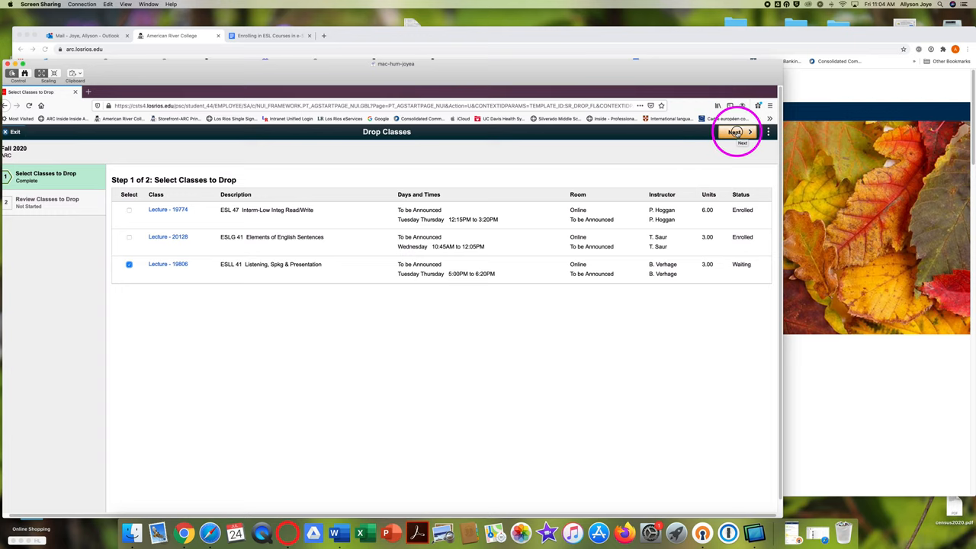
pyautogui.click(738, 131)
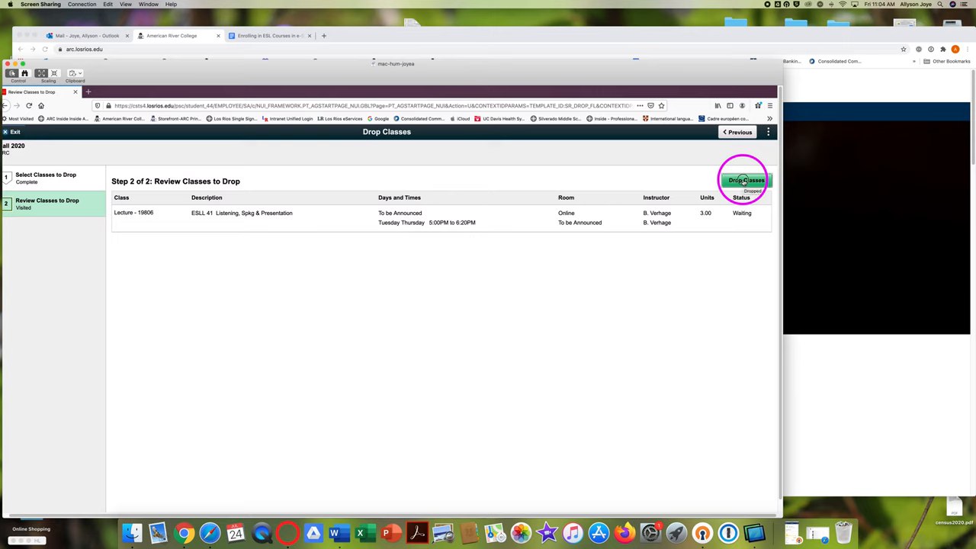
# Step: Confirm dropping ESLL 41, then view My Classes listing ESL 47 and ESLG 41 enrolled
pyautogui.click(748, 180)
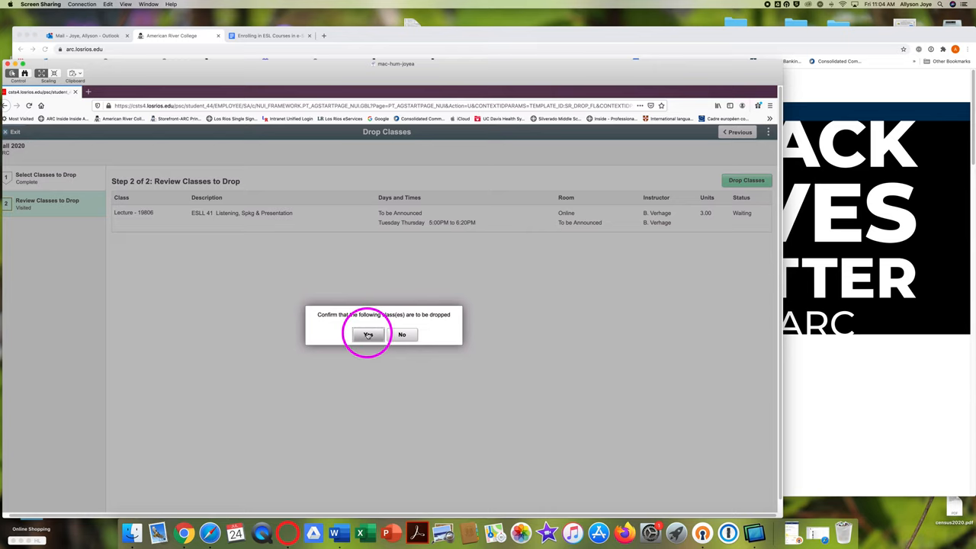
pyautogui.click(368, 336)
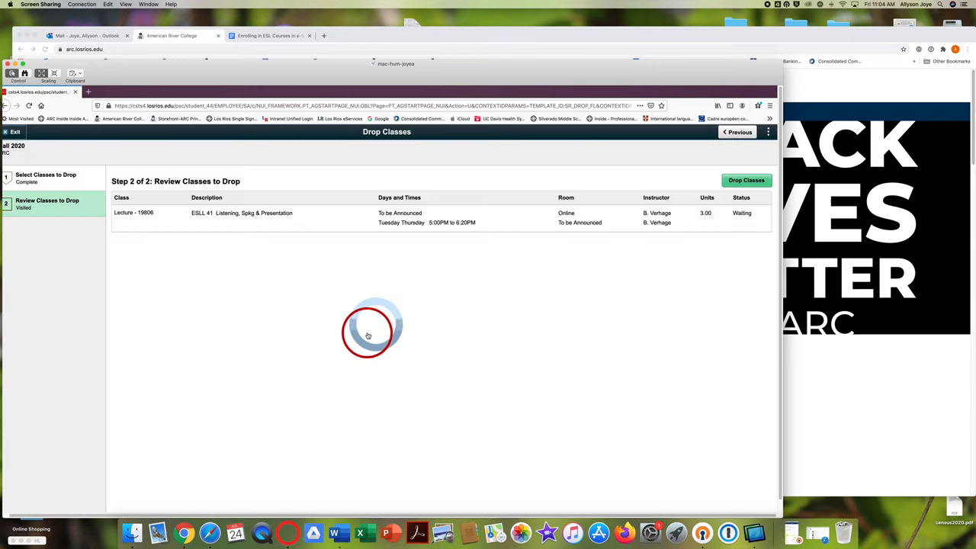
pyautogui.click(747, 180)
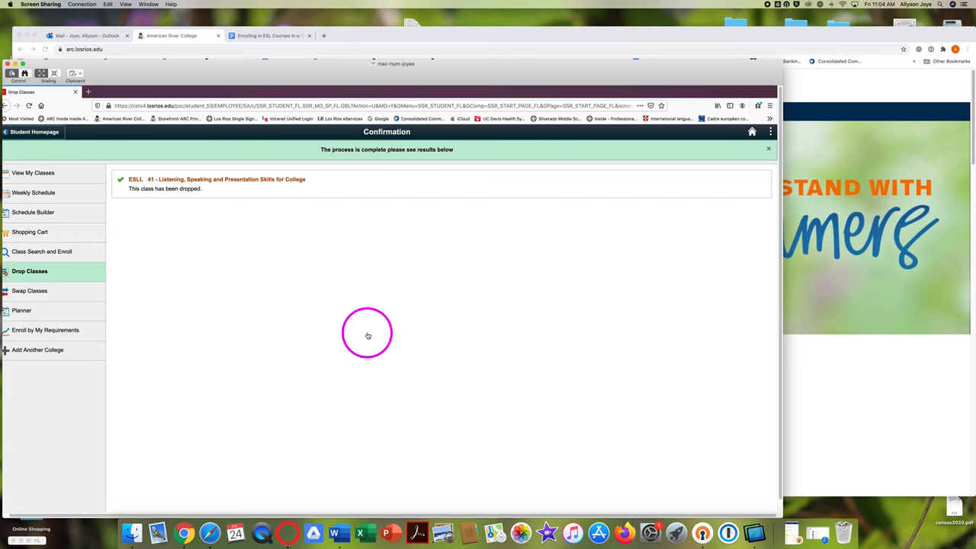
pyautogui.moveTo(147, 198)
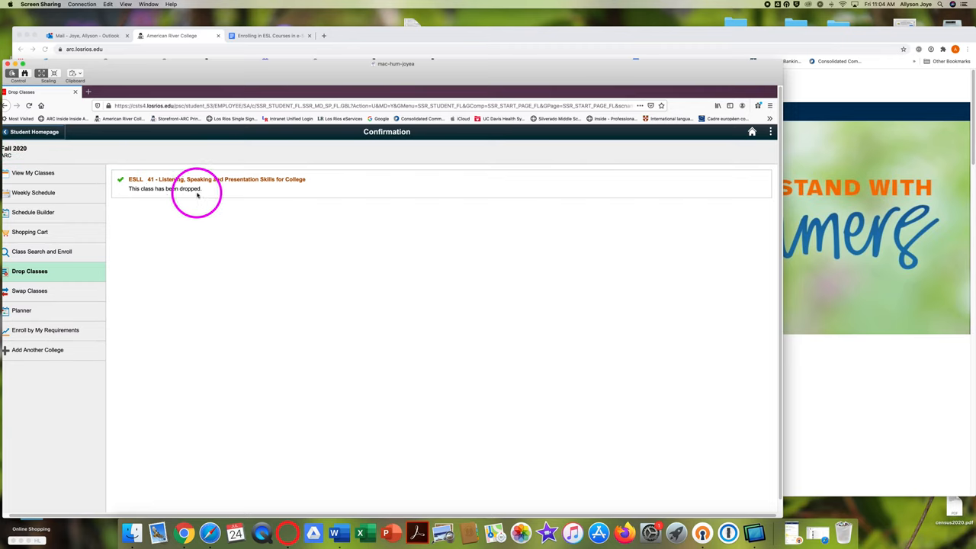
pyautogui.moveTo(34, 174)
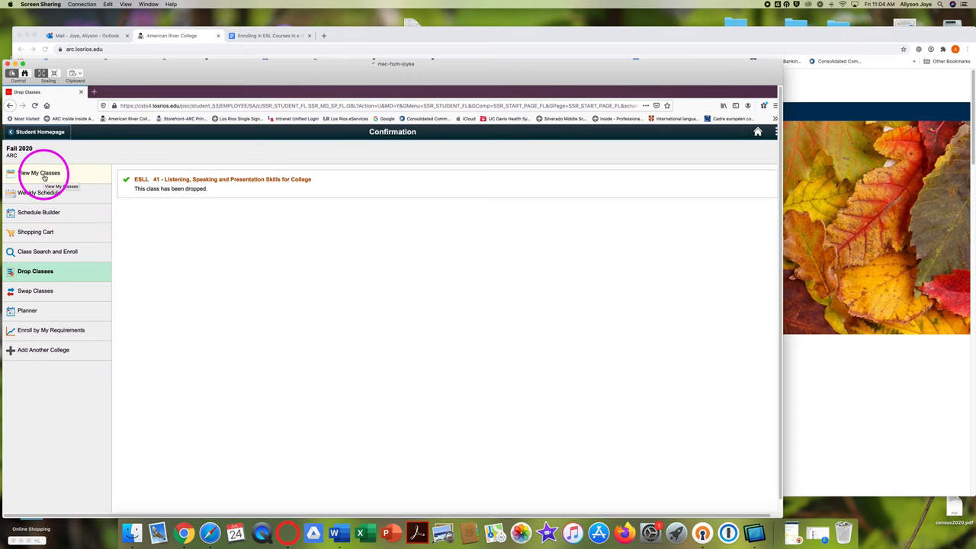
pyautogui.click(37, 173)
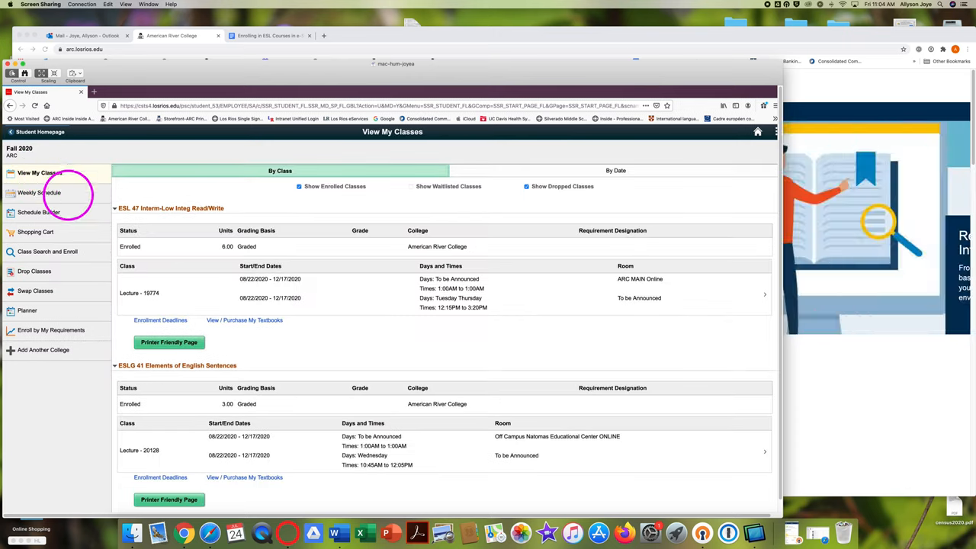